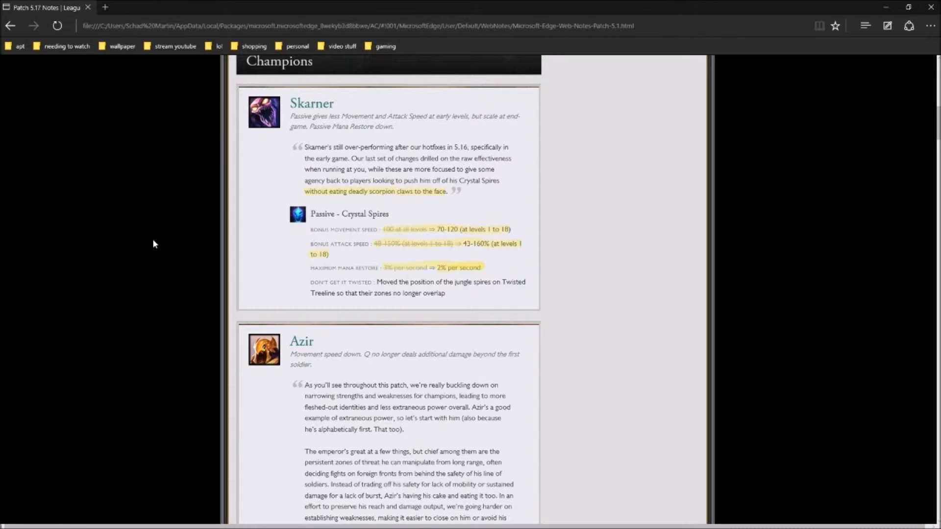
{"action": "mouse_move", "coordinate": [157, 244]}
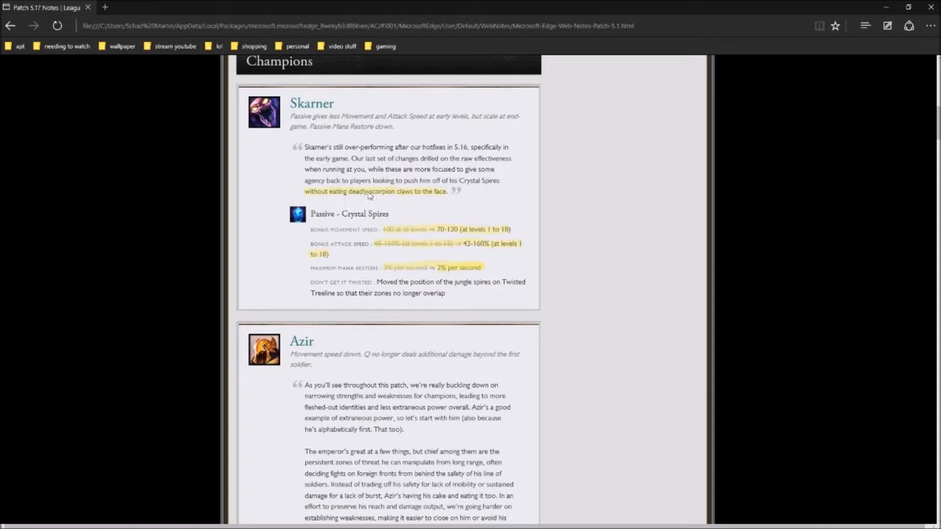
{"action": "mouse_move", "coordinate": [629, 279]}
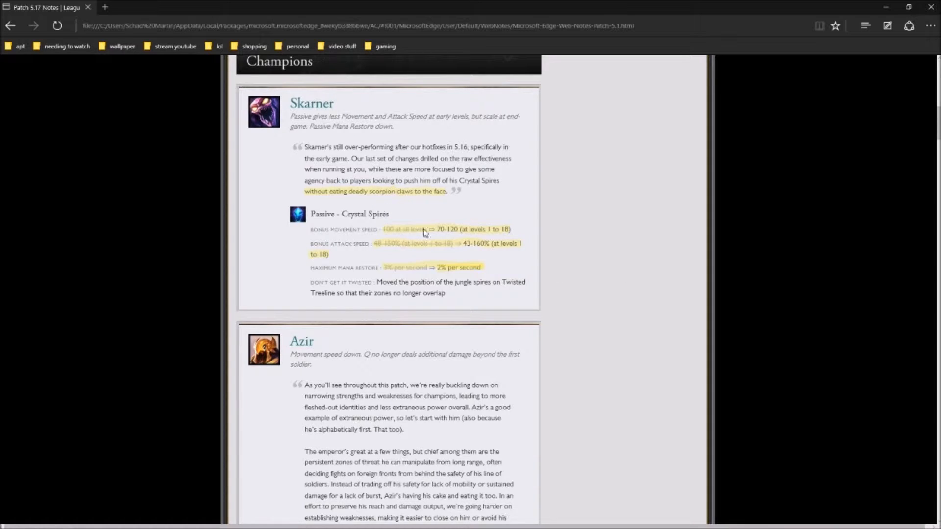
{"action": "mouse_move", "coordinate": [458, 236]}
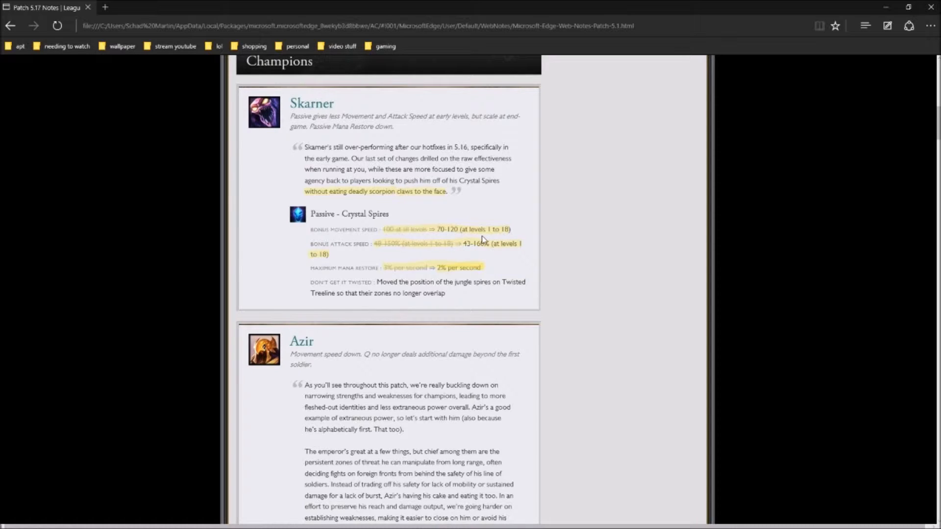
{"action": "mouse_move", "coordinate": [478, 240]}
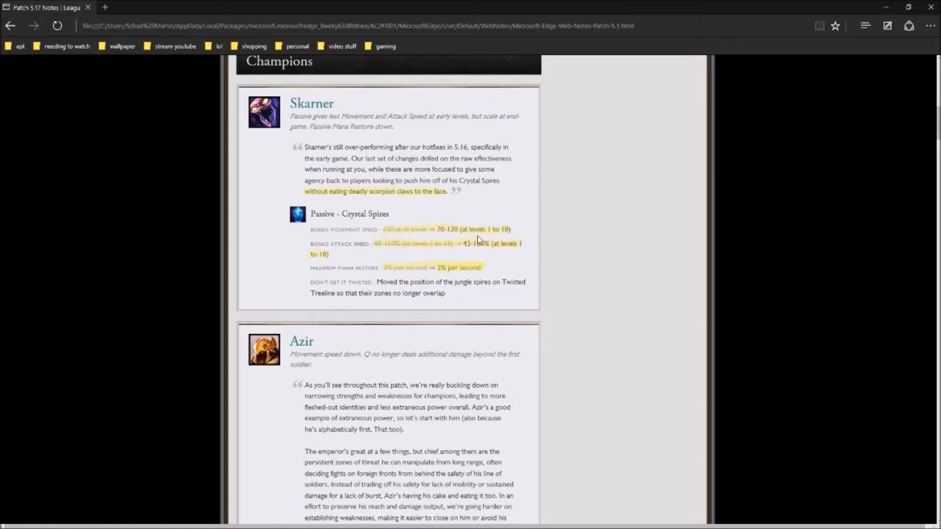
{"action": "mouse_move", "coordinate": [379, 259]}
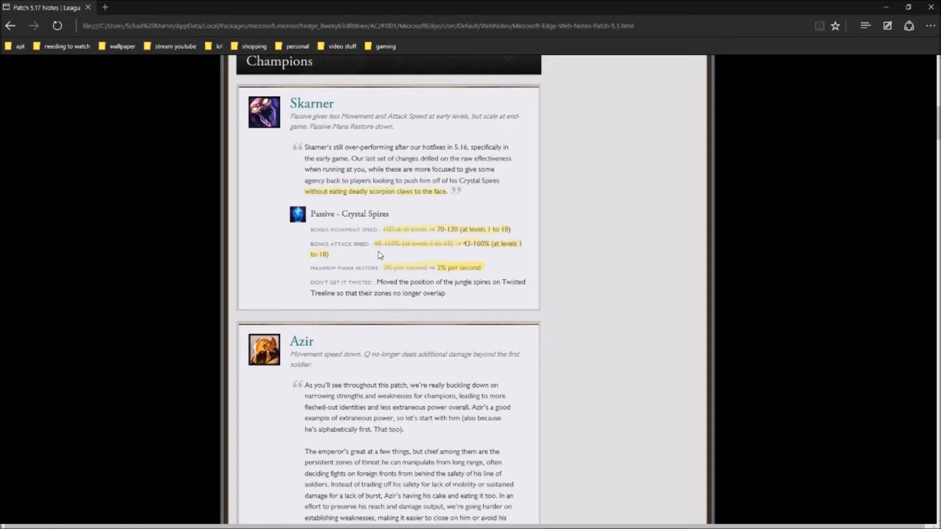
{"action": "mouse_move", "coordinate": [396, 254]}
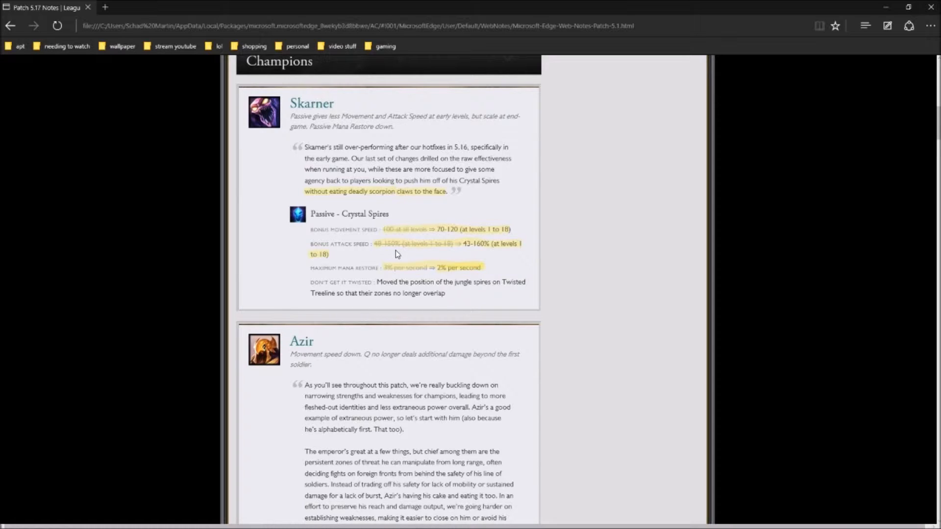
{"action": "mouse_move", "coordinate": [400, 252]}
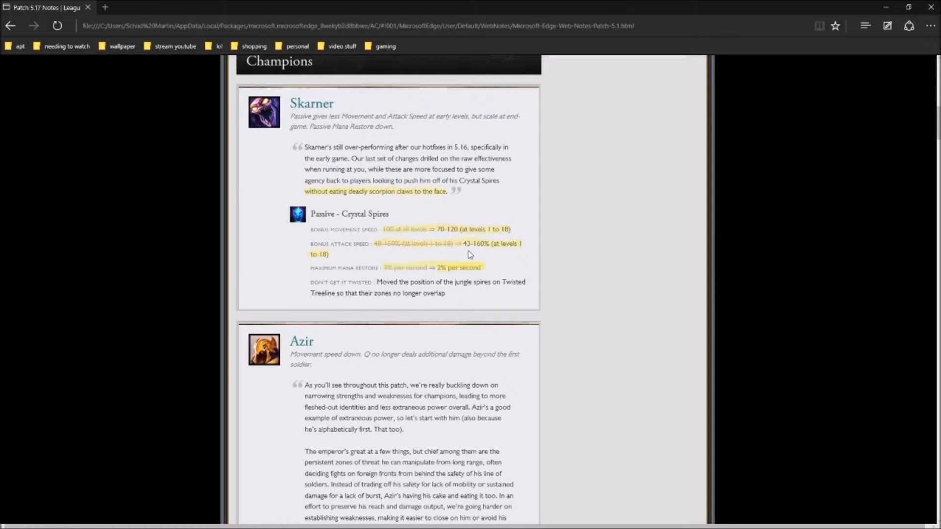
{"action": "mouse_move", "coordinate": [484, 253]}
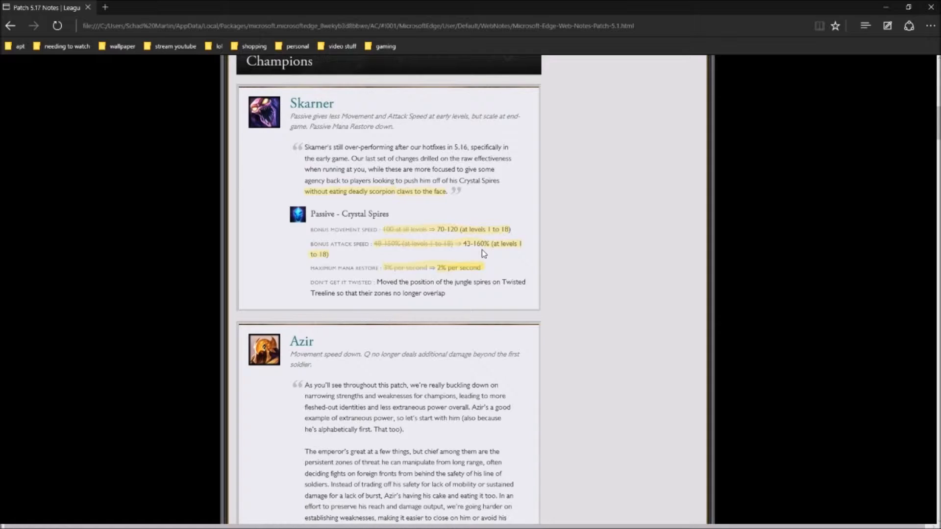
{"action": "mouse_move", "coordinate": [485, 253]}
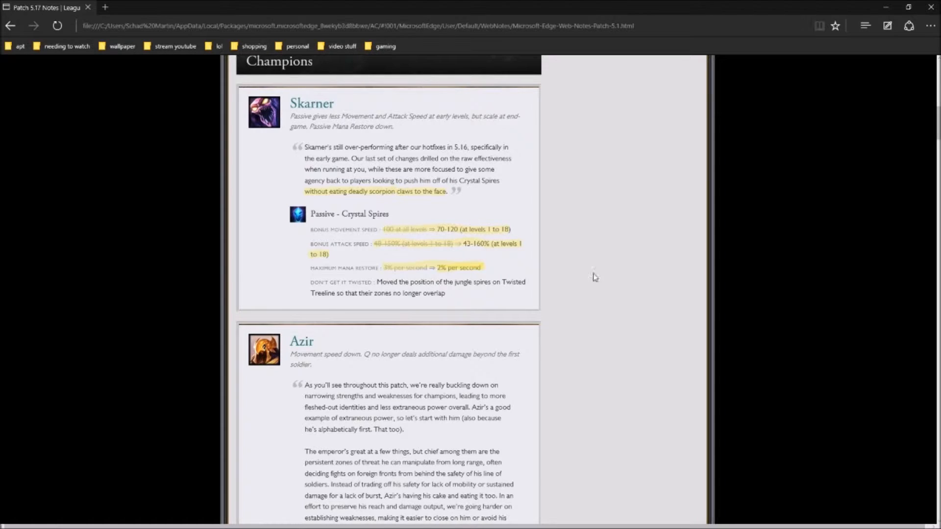
Scroll the Web Note past Azir and Bard to Darius's Crippling Strike change
{"action": "scroll", "scroll_direction": "down", "scroll_amount": 3}
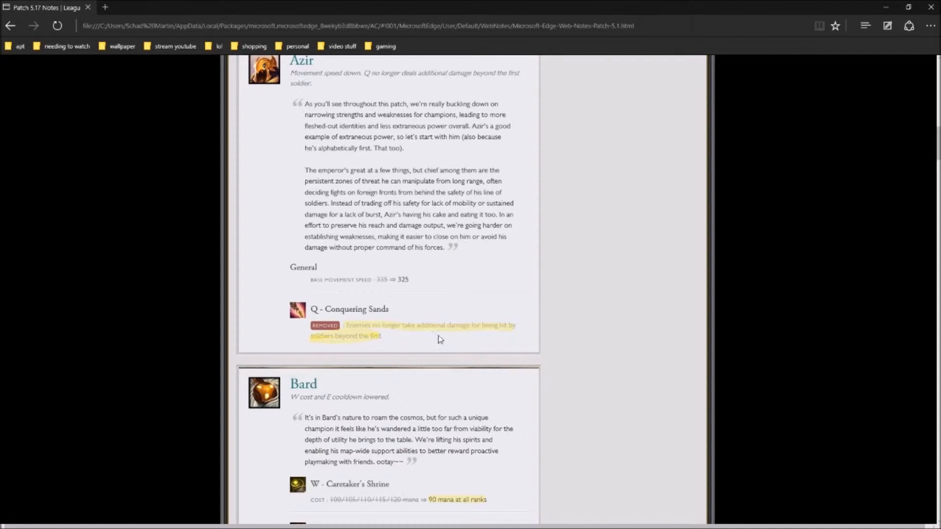
{"action": "mouse_move", "coordinate": [367, 346]}
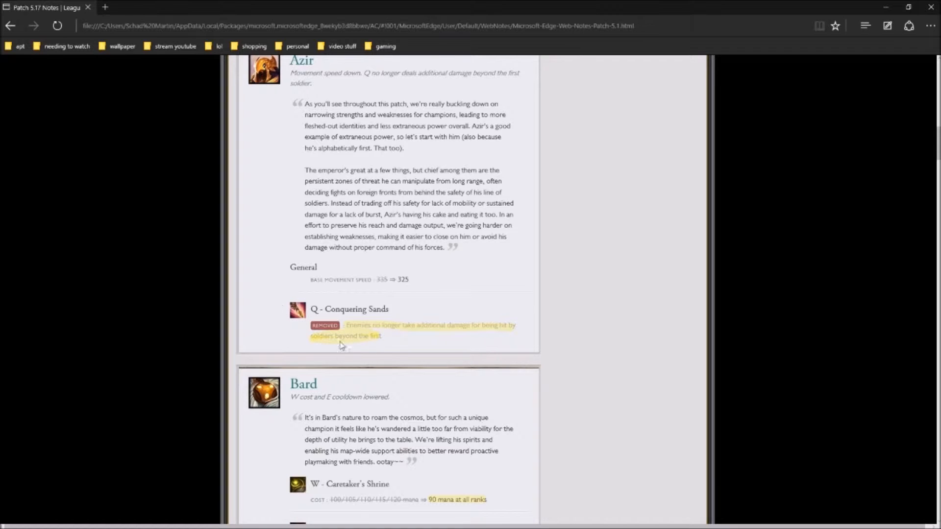
{"action": "scroll", "scroll_direction": "down", "scroll_amount": 3}
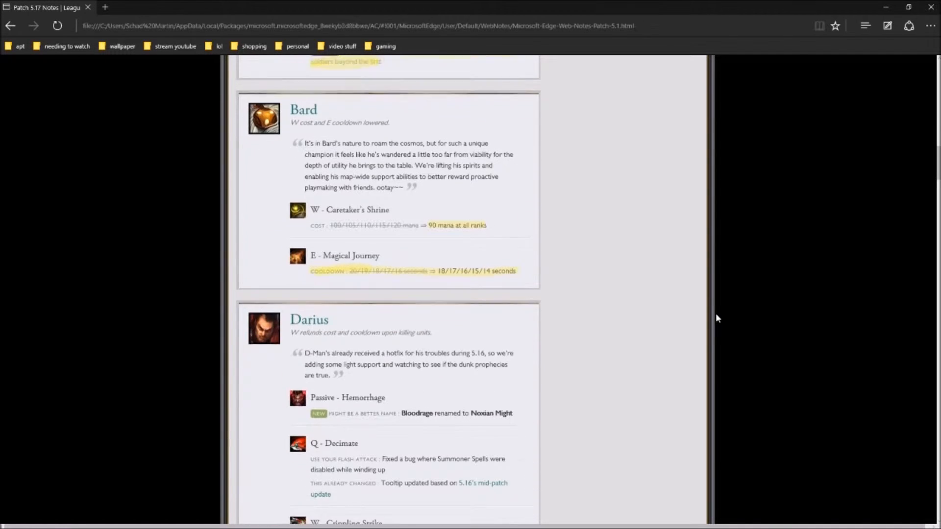
{"action": "scroll", "scroll_direction": "down", "scroll_amount": 3}
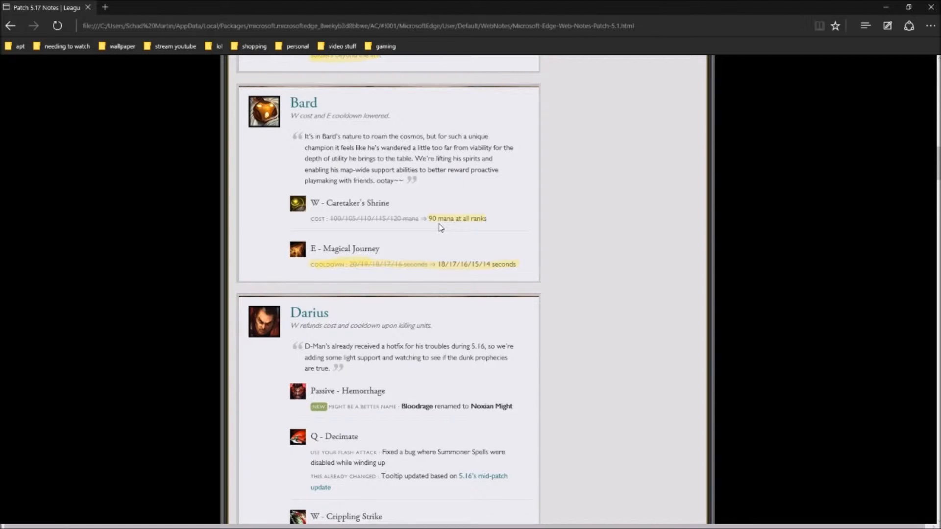
{"action": "mouse_move", "coordinate": [337, 212]}
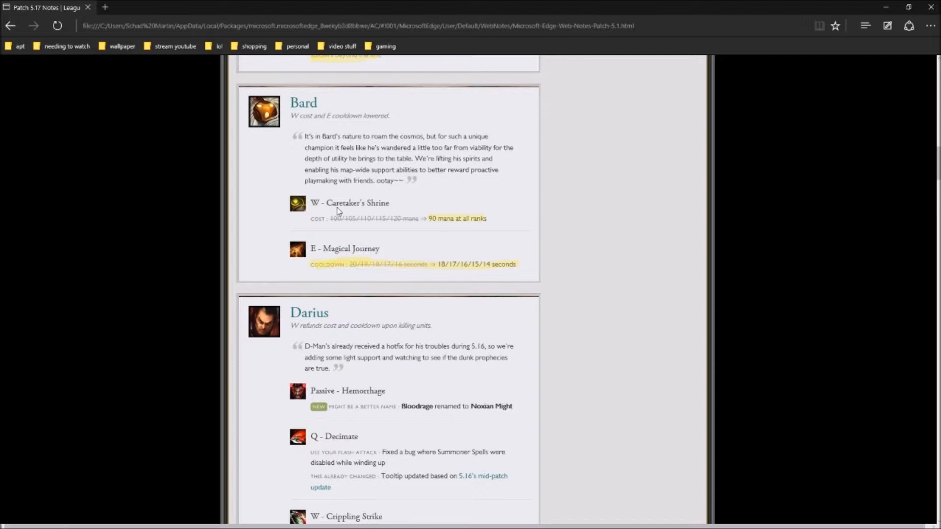
{"action": "mouse_move", "coordinate": [479, 225]}
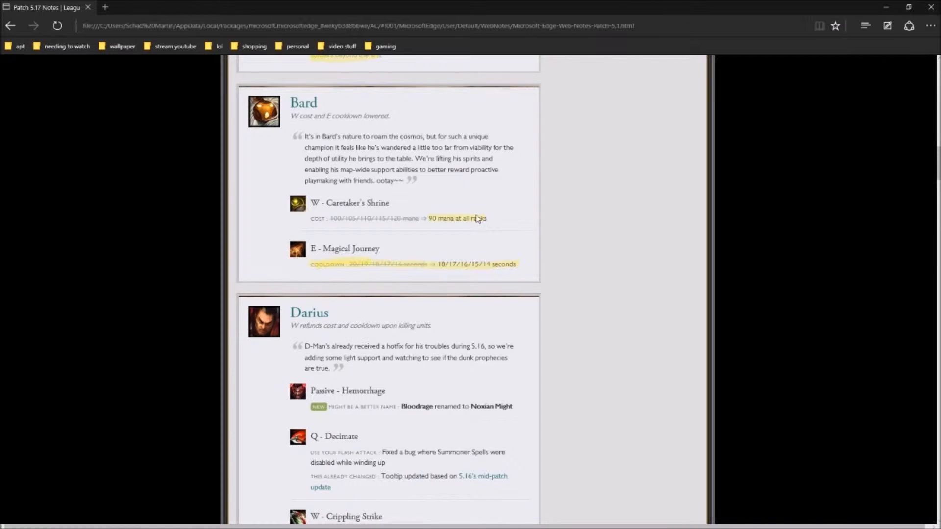
{"action": "scroll", "scroll_direction": "down", "scroll_amount": 3}
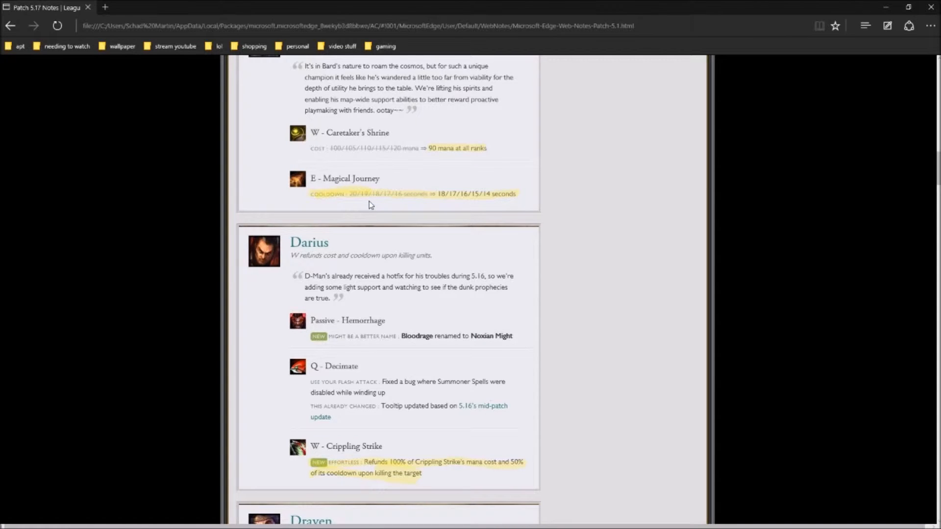
{"action": "mouse_move", "coordinate": [469, 200]}
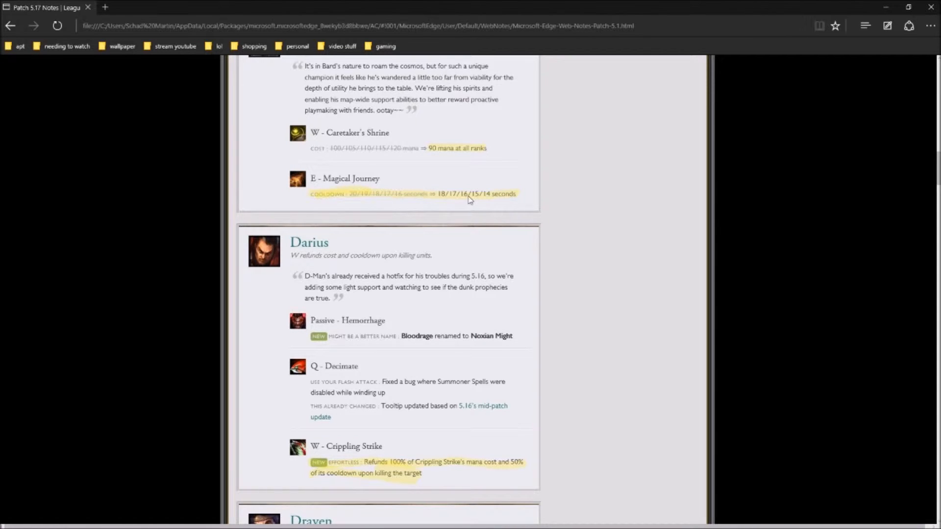
{"action": "mouse_move", "coordinate": [442, 167]}
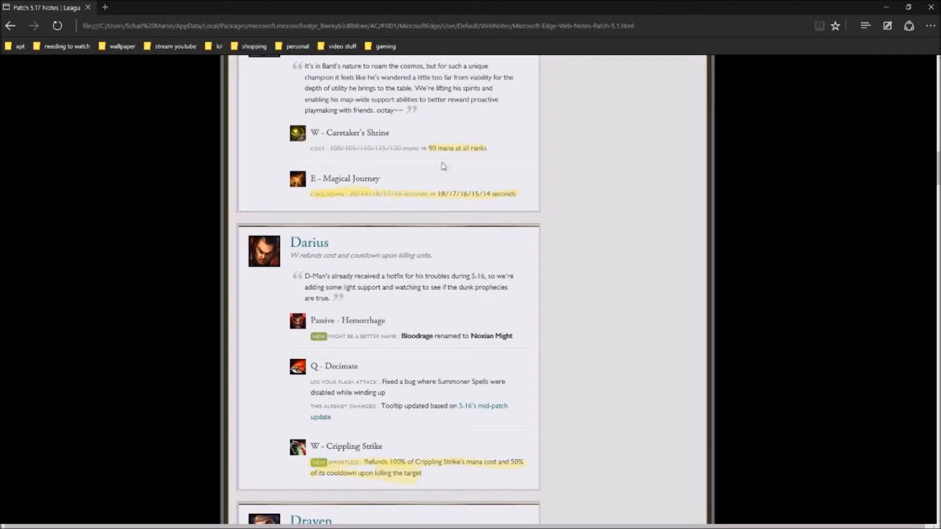
{"action": "mouse_move", "coordinate": [582, 224]}
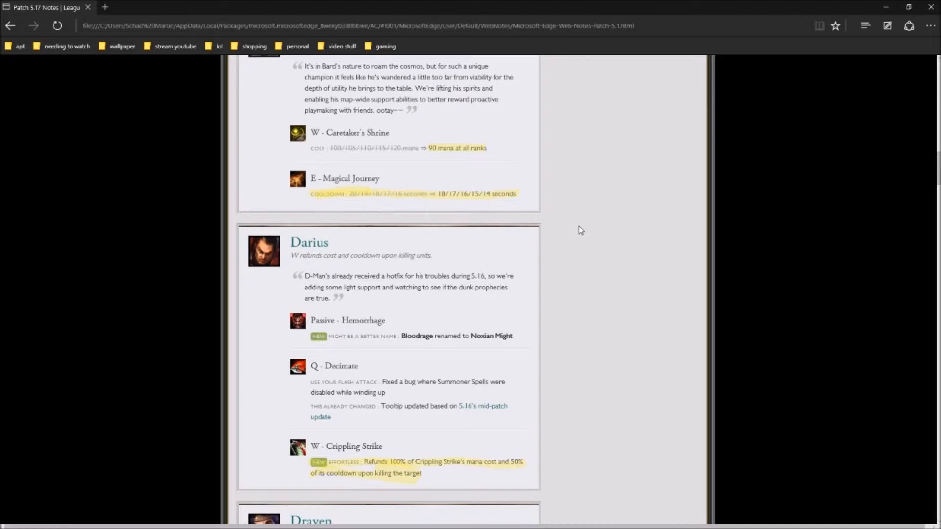
{"action": "scroll", "scroll_direction": "down", "scroll_amount": 3}
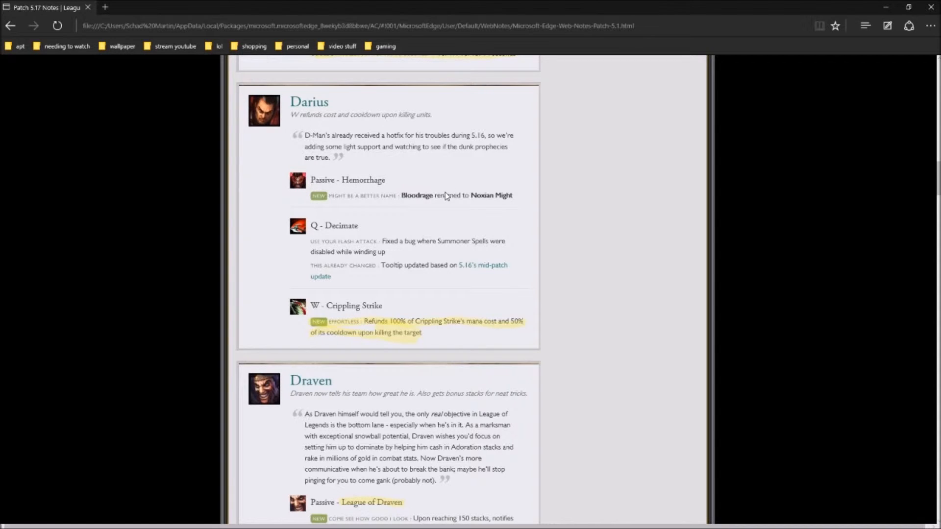
{"action": "scroll", "scroll_direction": "down", "scroll_amount": 3}
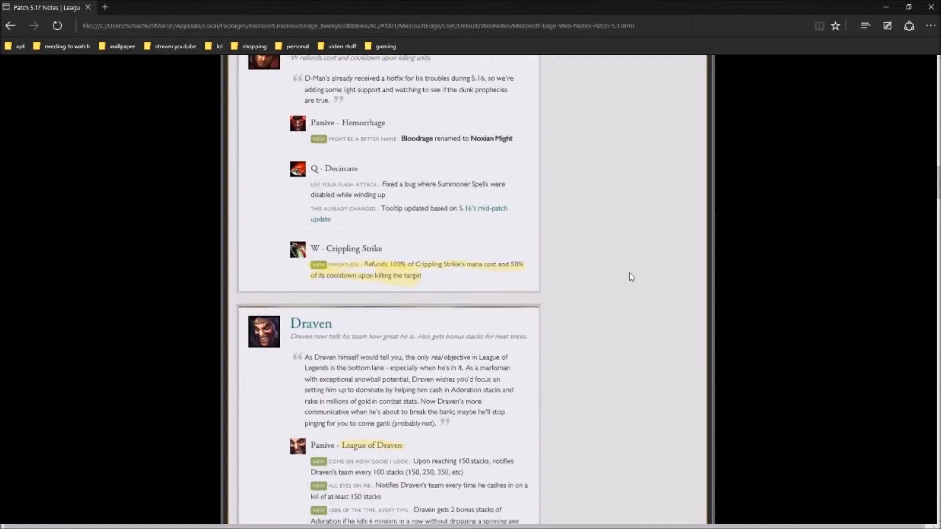
{"action": "scroll", "scroll_direction": "down", "scroll_amount": 3}
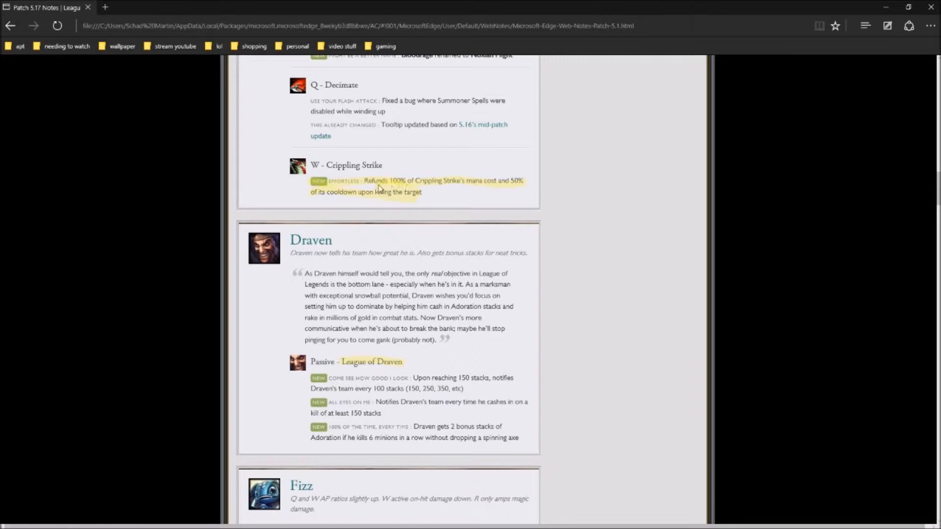
{"action": "mouse_move", "coordinate": [485, 187]}
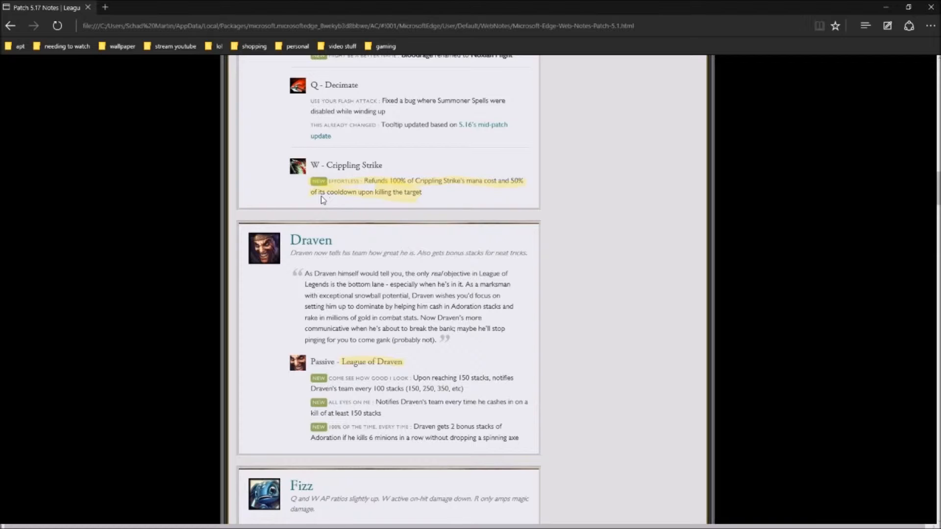
{"action": "mouse_move", "coordinate": [397, 203]}
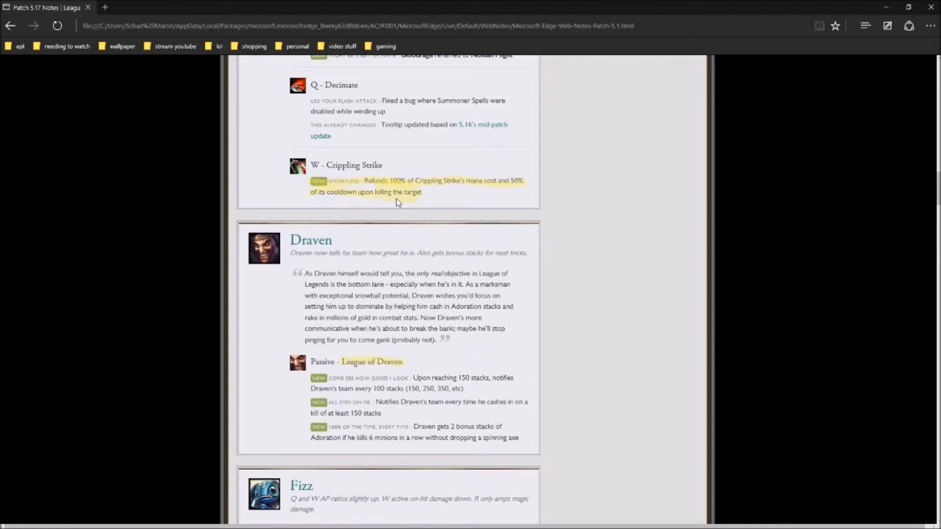
{"action": "scroll", "scroll_direction": "down", "scroll_amount": 3}
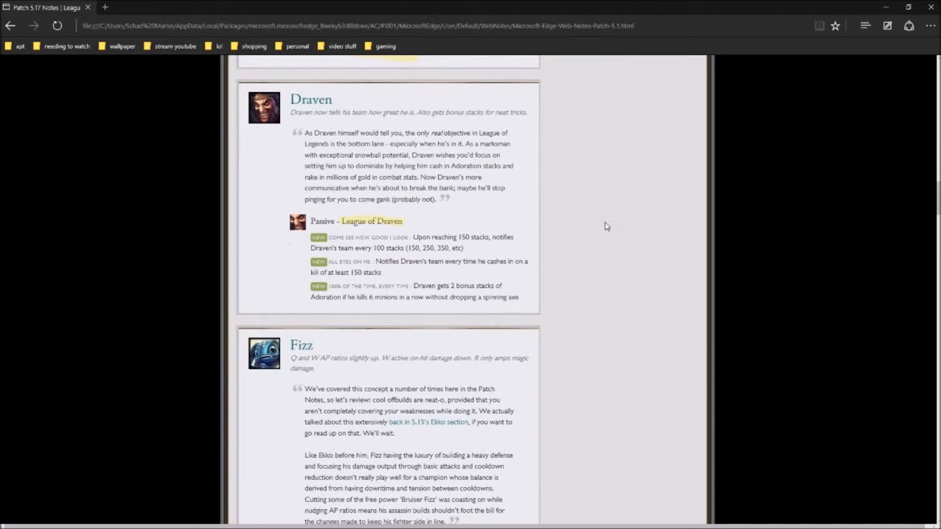
{"action": "mouse_move", "coordinate": [203, 246]}
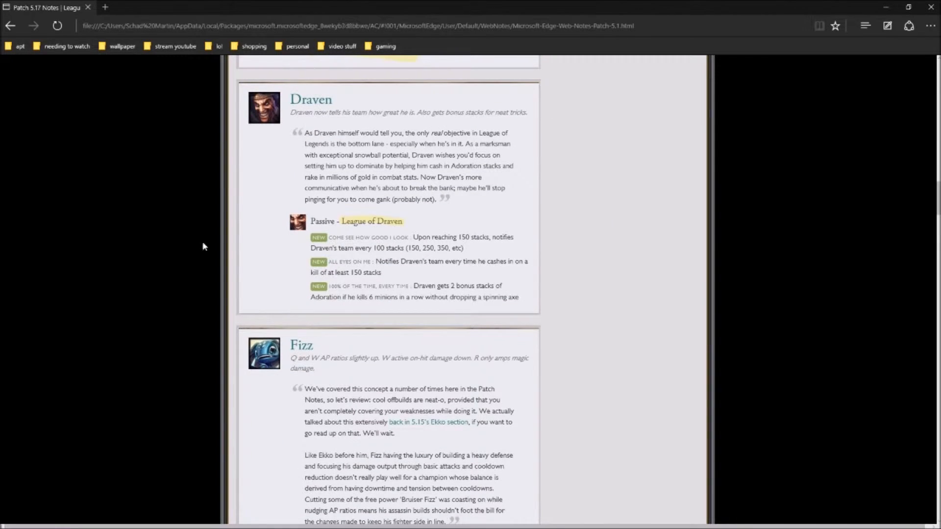
{"action": "scroll", "scroll_direction": "down", "scroll_amount": 3}
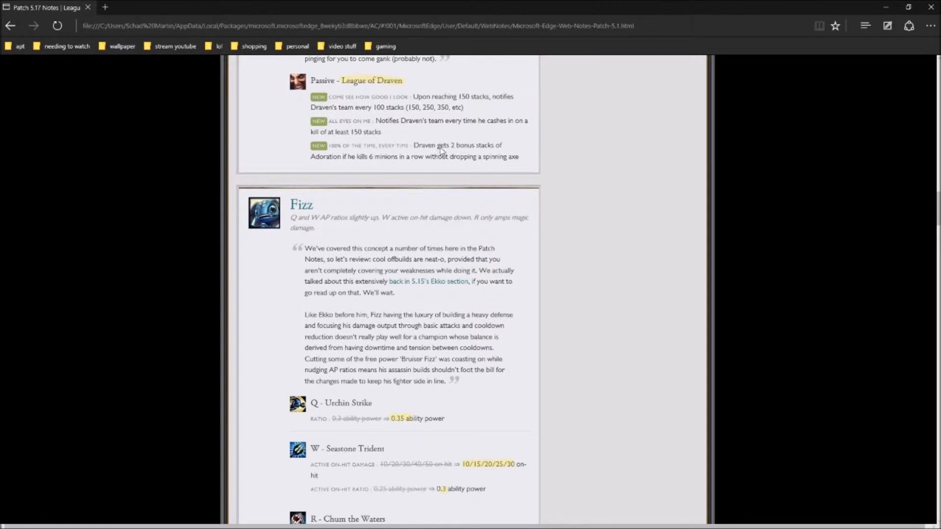
{"action": "mouse_move", "coordinate": [496, 151]}
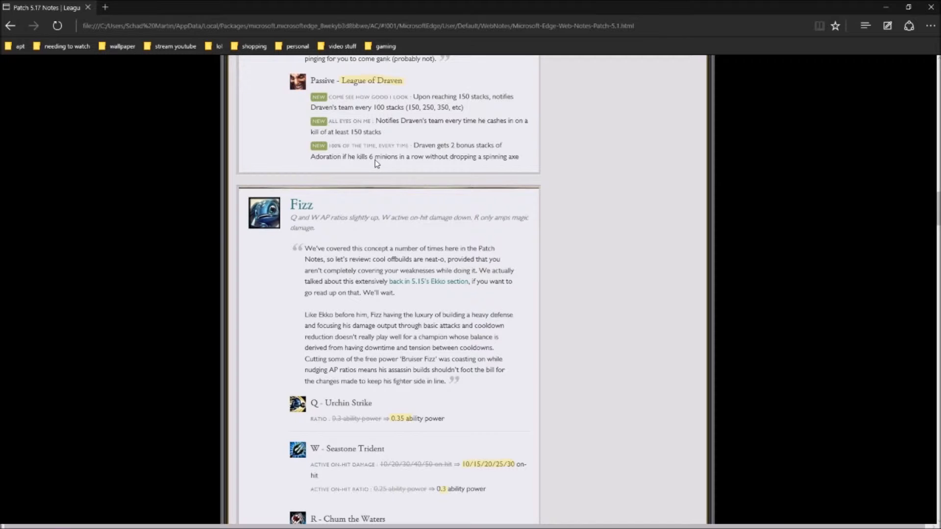
{"action": "mouse_move", "coordinate": [622, 224]}
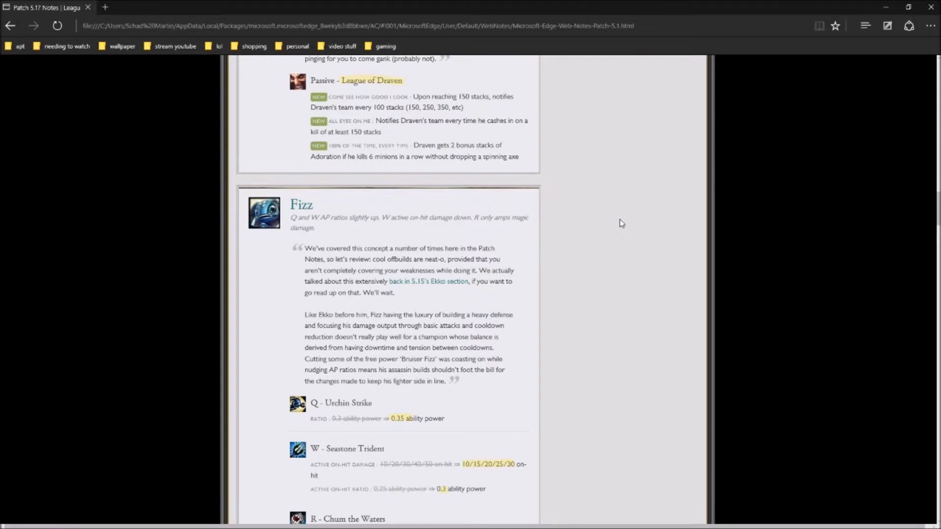
{"action": "mouse_move", "coordinate": [604, 185]}
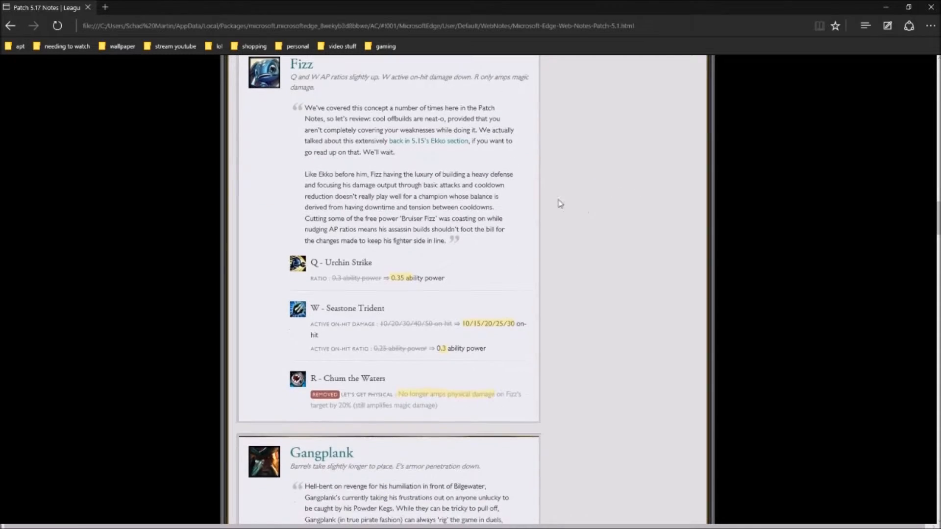
{"action": "mouse_move", "coordinate": [400, 292]}
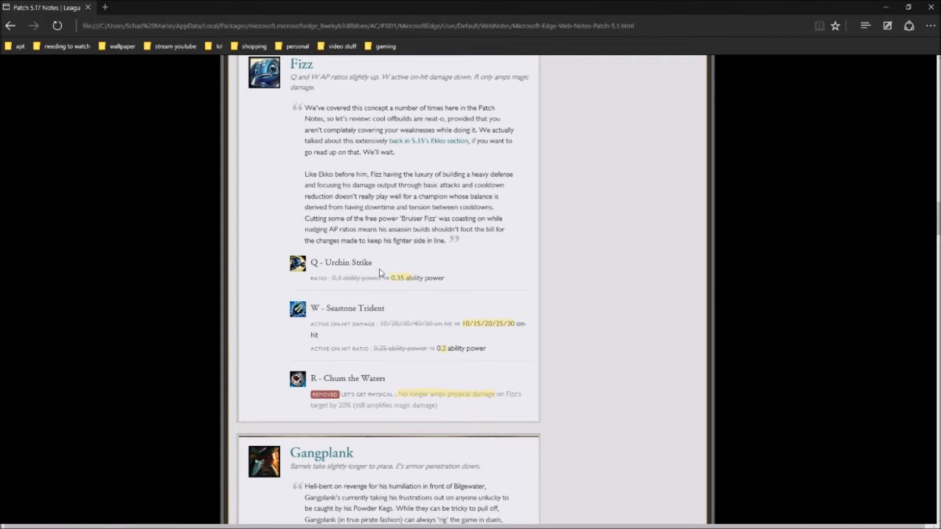
{"action": "scroll", "scroll_direction": "down", "scroll_amount": 3}
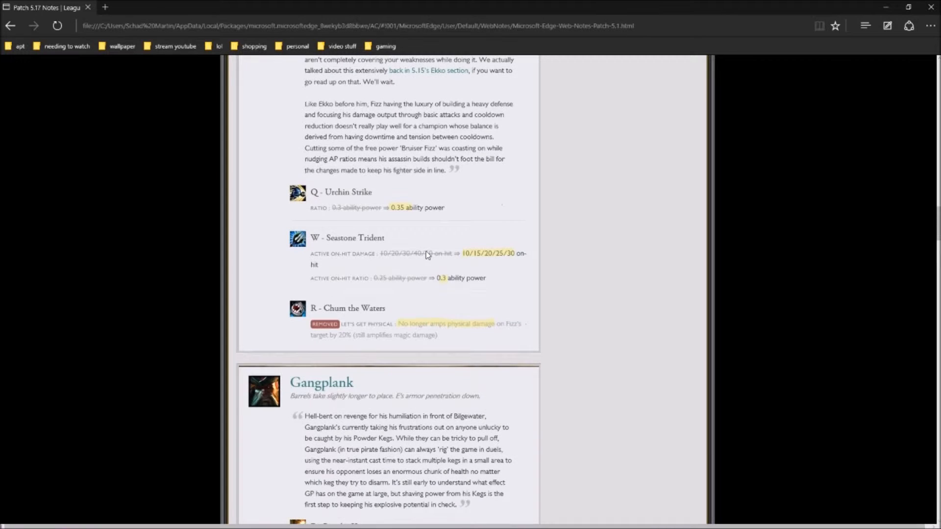
{"action": "mouse_move", "coordinate": [417, 267]}
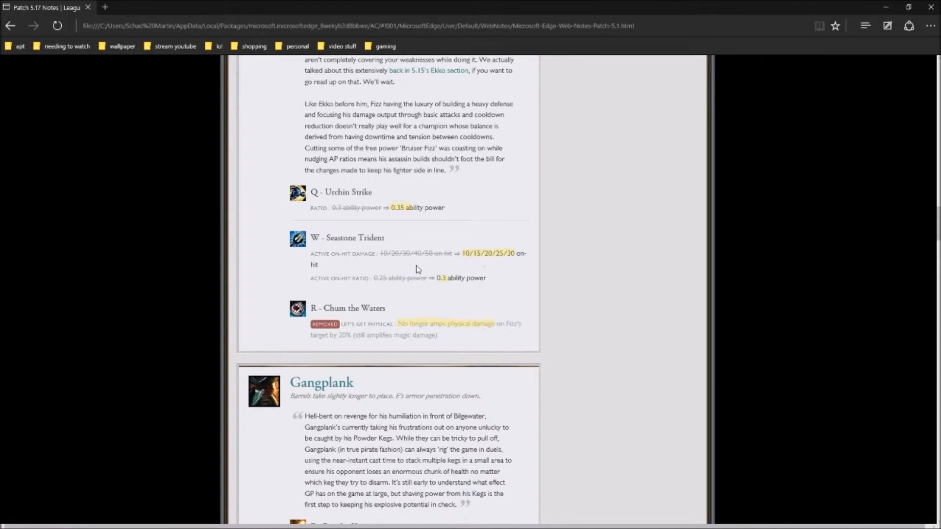
{"action": "mouse_move", "coordinate": [527, 260]}
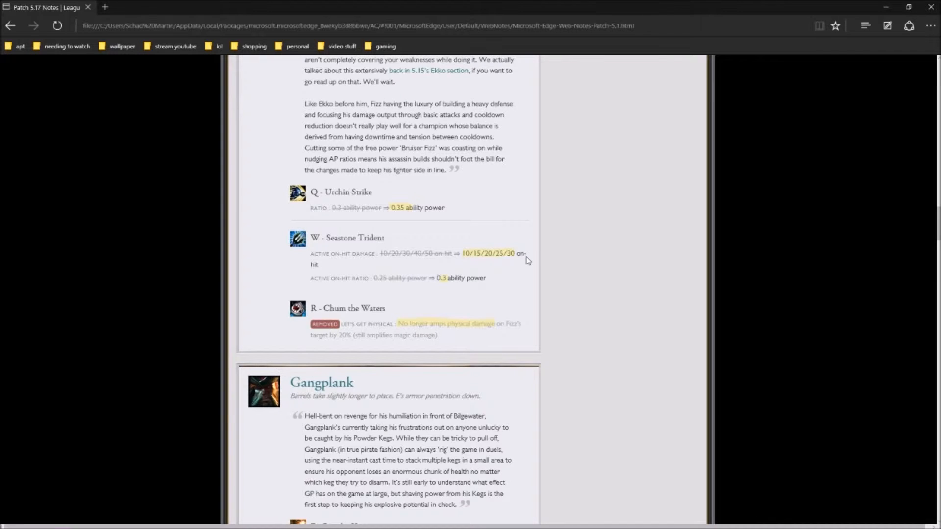
{"action": "mouse_move", "coordinate": [444, 284]}
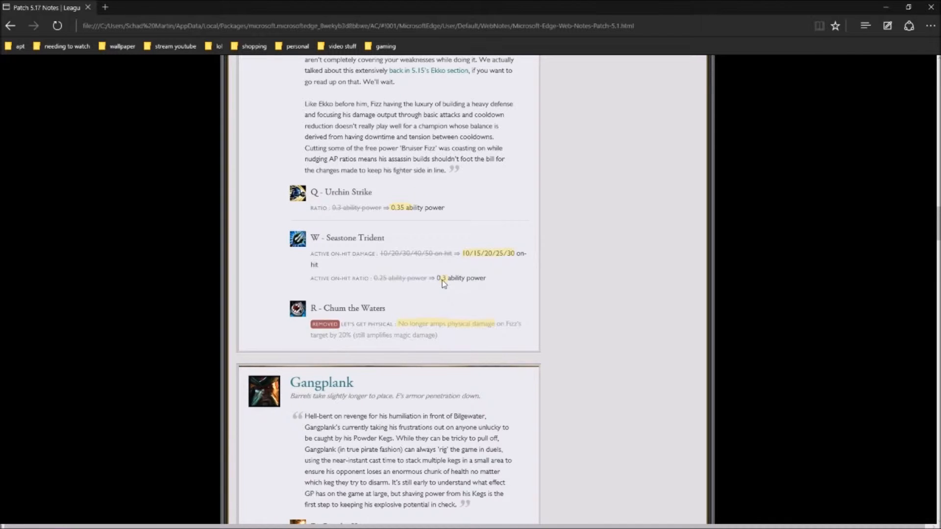
{"action": "mouse_move", "coordinate": [470, 284]}
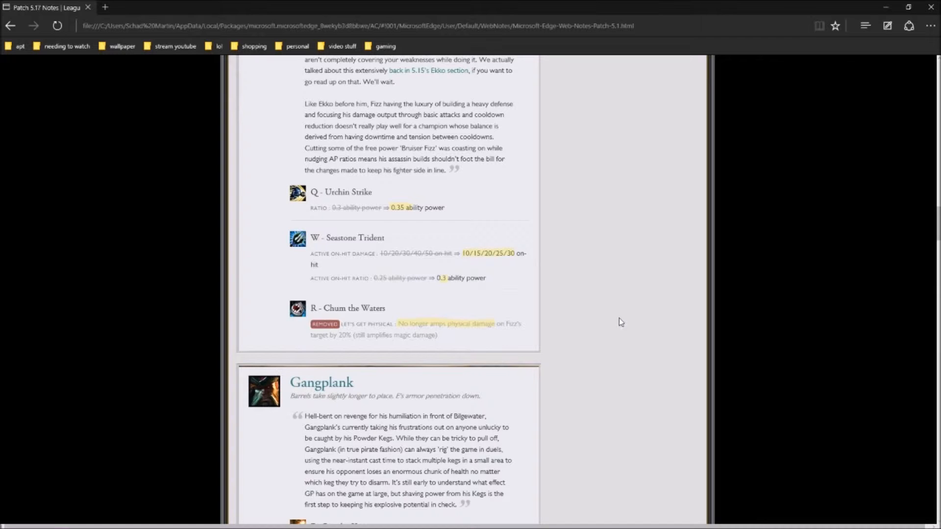
{"action": "scroll", "scroll_direction": "down", "scroll_amount": 3}
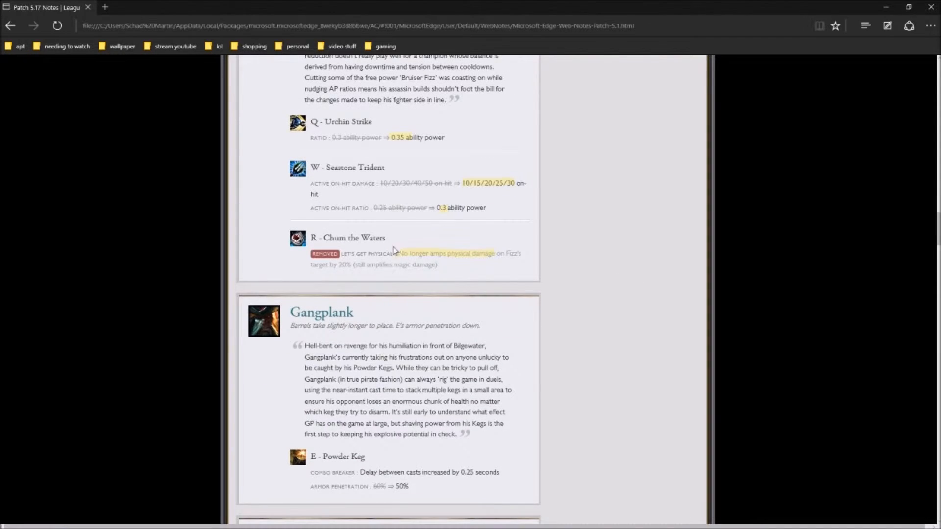
{"action": "mouse_move", "coordinate": [365, 264]}
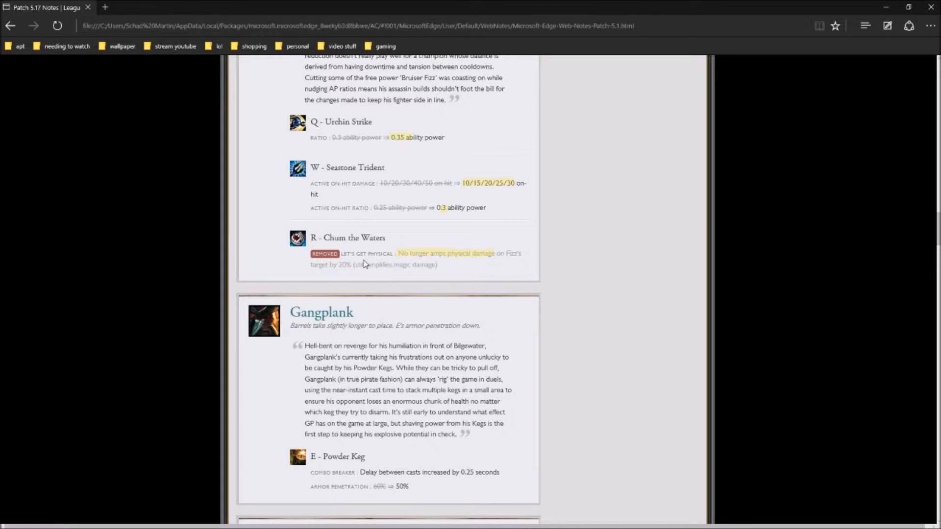
{"action": "mouse_move", "coordinate": [380, 267]}
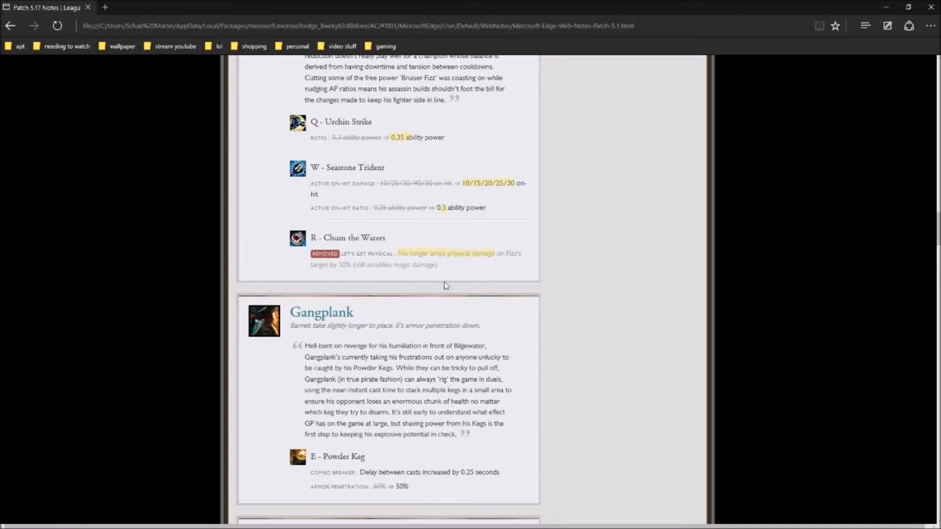
{"action": "scroll", "scroll_direction": "down", "scroll_amount": 3}
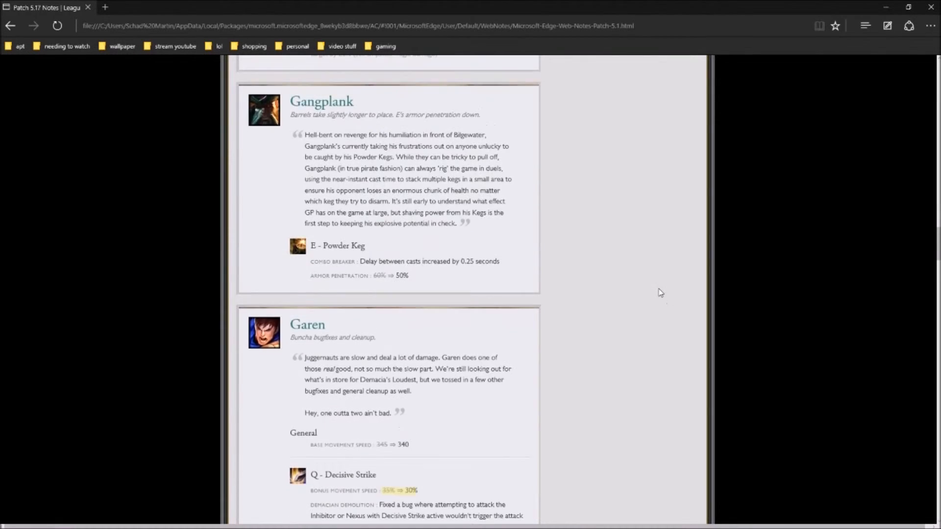
{"action": "scroll", "scroll_direction": "down", "scroll_amount": 3}
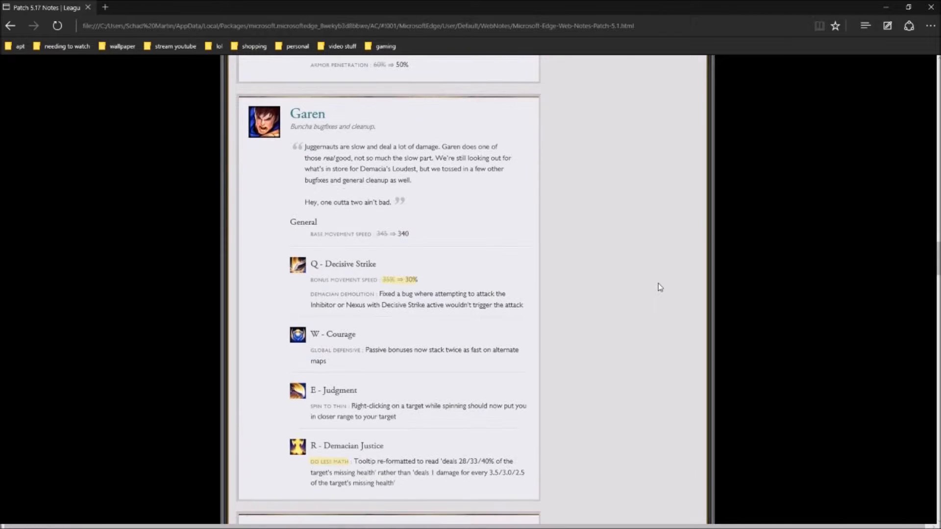
{"action": "scroll", "scroll_direction": "down", "scroll_amount": 3}
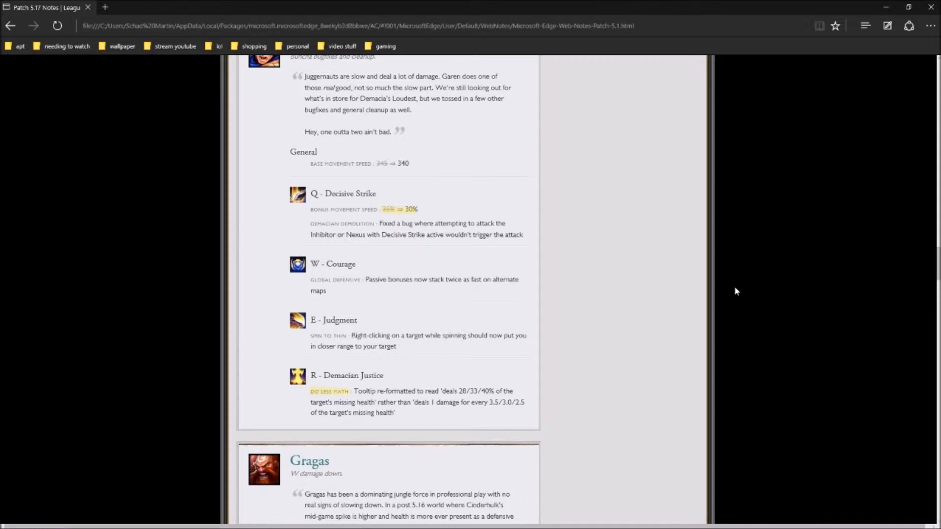
{"action": "mouse_move", "coordinate": [722, 303]}
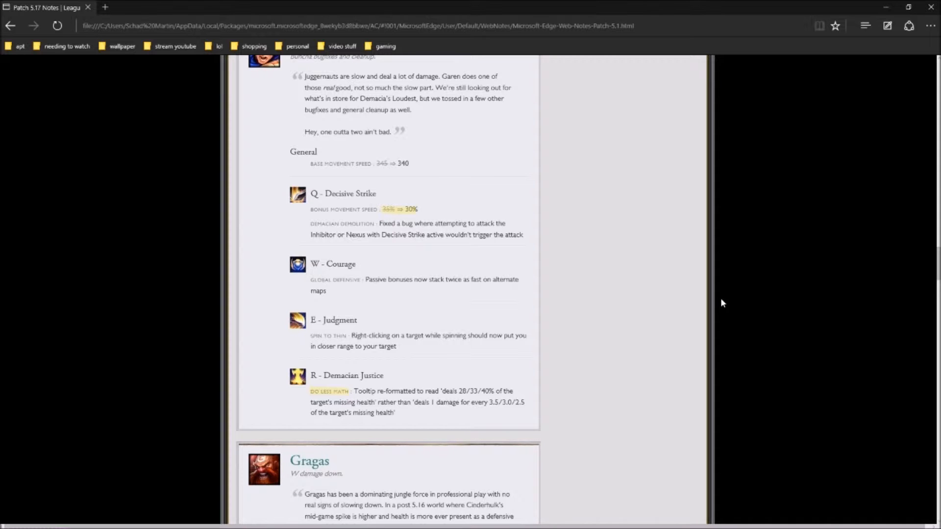
{"action": "scroll", "scroll_direction": "down", "scroll_amount": 3}
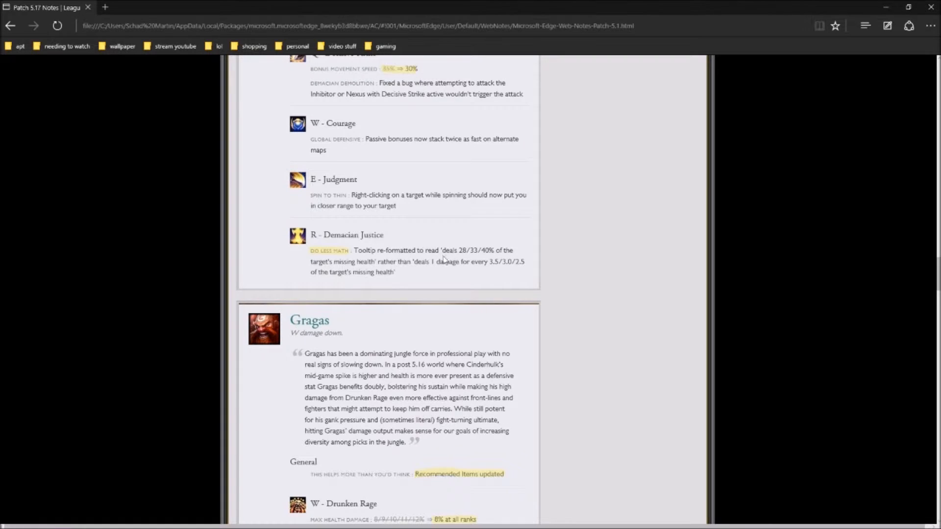
{"action": "mouse_move", "coordinate": [455, 270]}
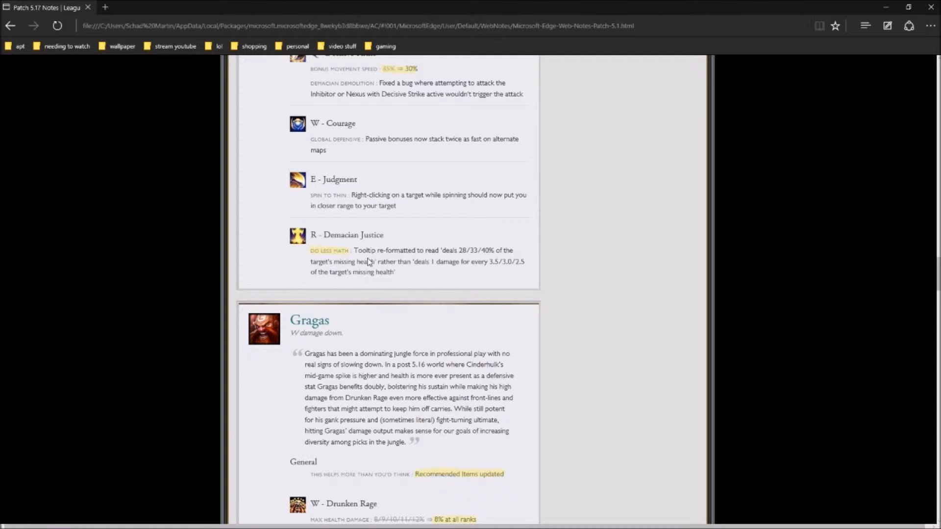
{"action": "scroll", "scroll_direction": "down", "scroll_amount": 3}
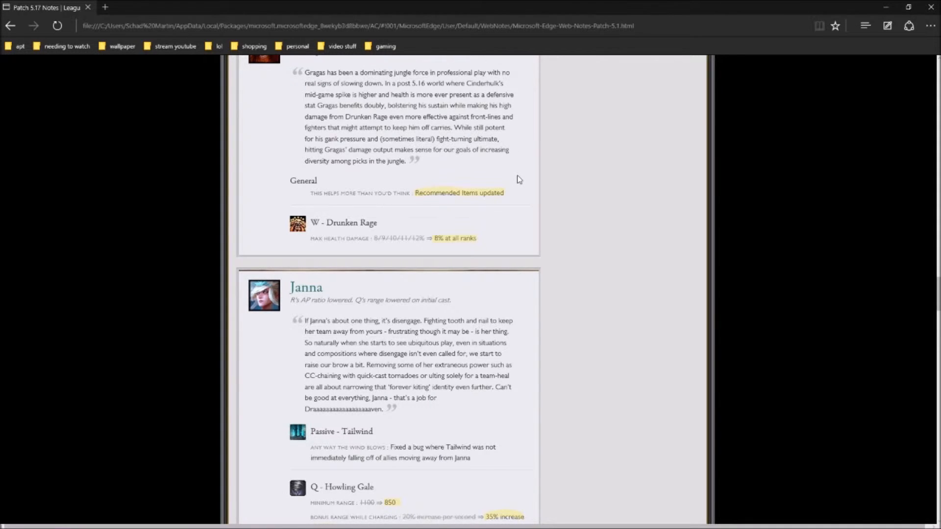
{"action": "mouse_move", "coordinate": [359, 225]}
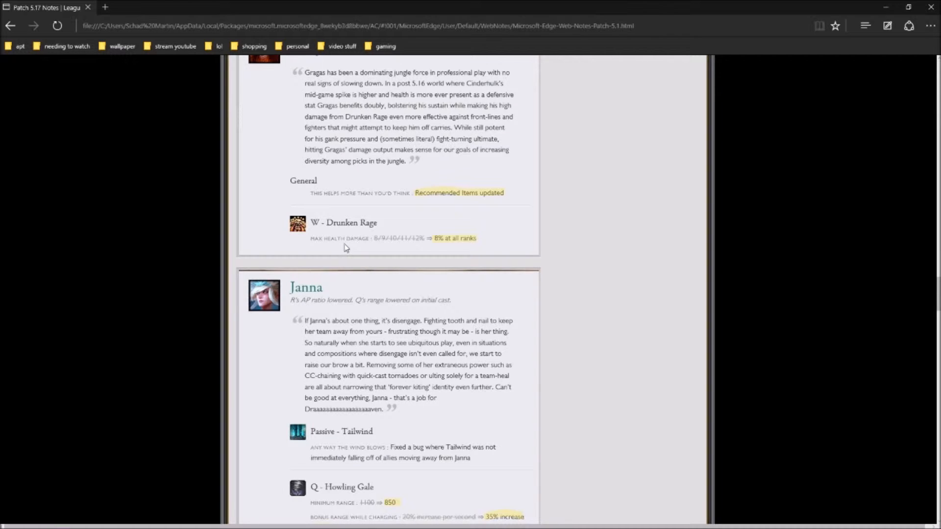
{"action": "mouse_move", "coordinate": [452, 252]}
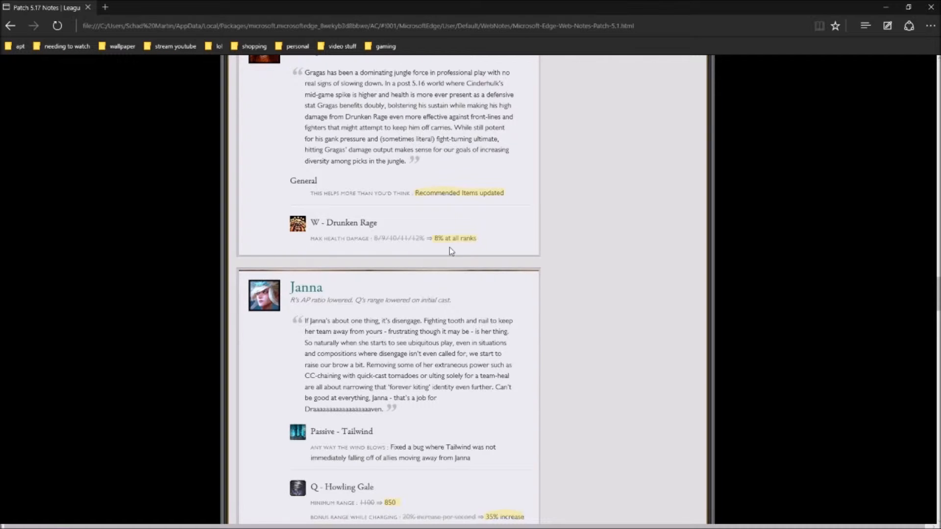
Scroll past Janna's Q and R changes to Jax's Counter Strike mana cost
{"action": "scroll", "scroll_direction": "down", "scroll_amount": 3}
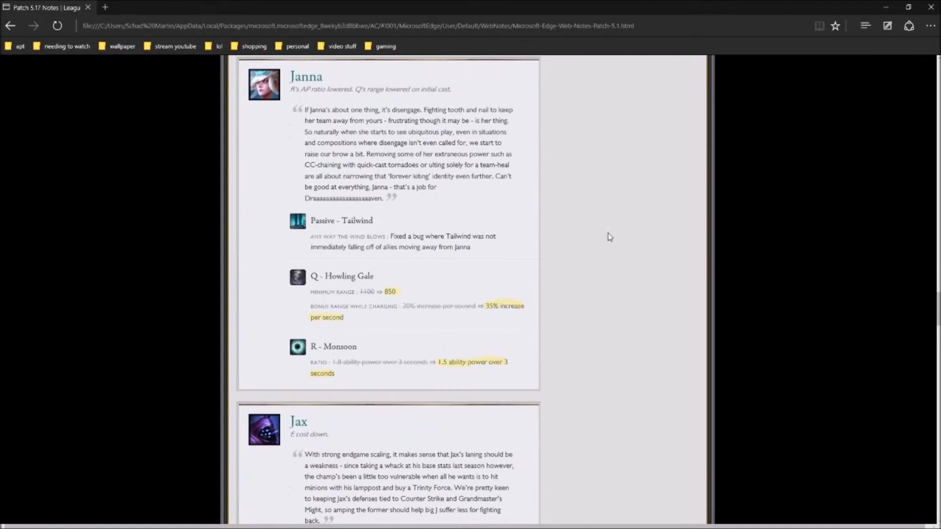
{"action": "mouse_move", "coordinate": [487, 344]}
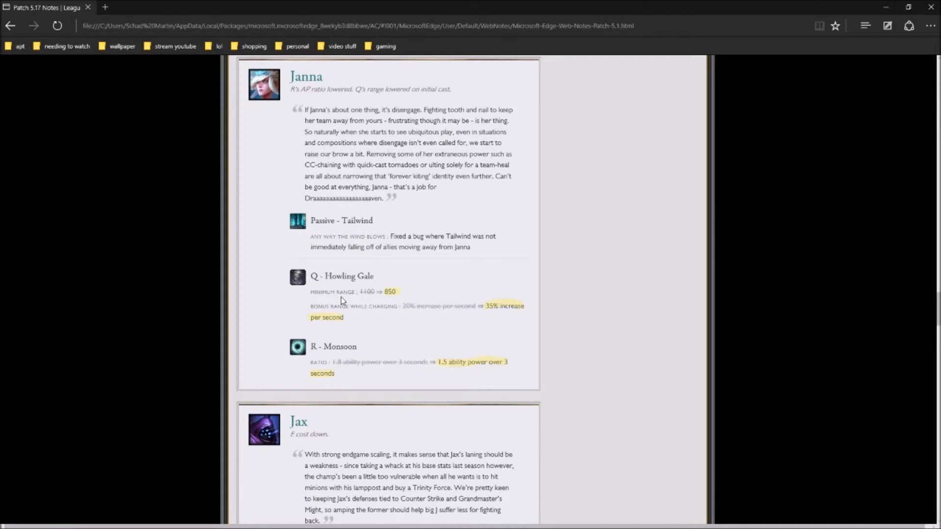
{"action": "mouse_move", "coordinate": [466, 313]}
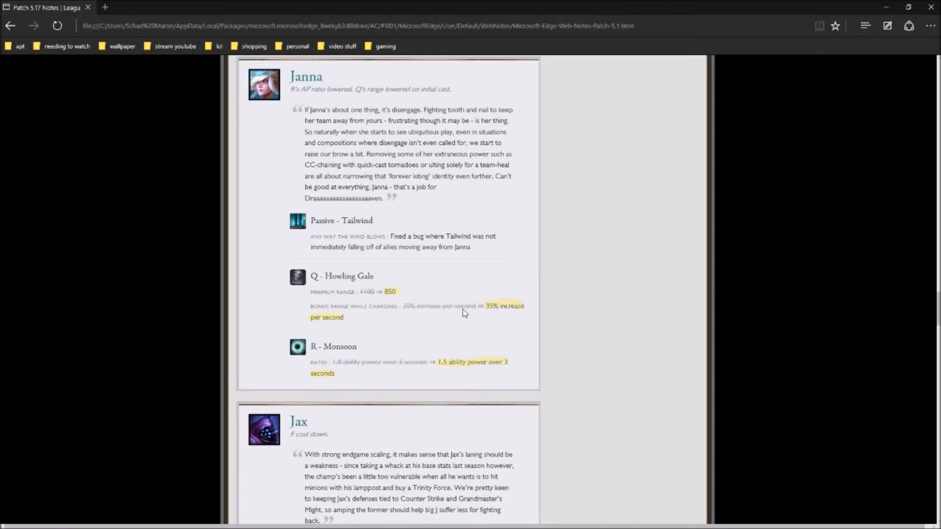
{"action": "mouse_move", "coordinate": [364, 314]}
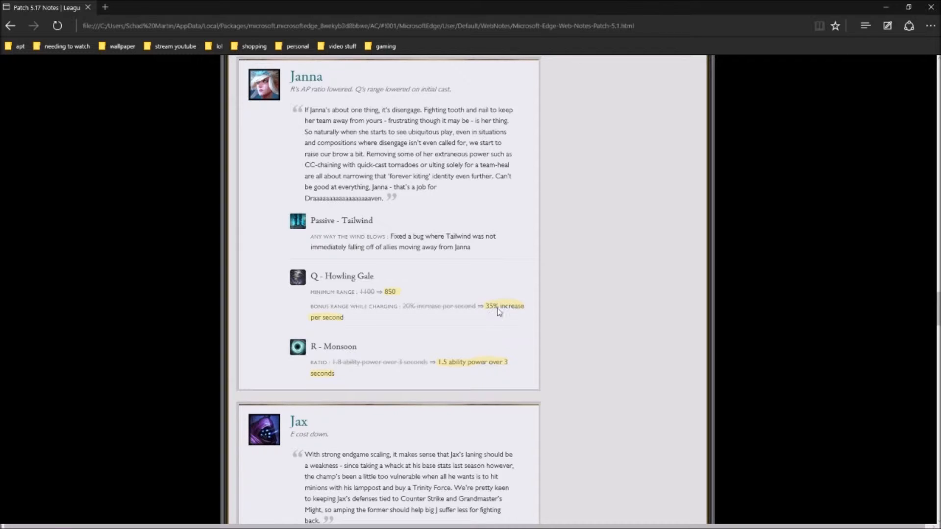
{"action": "mouse_move", "coordinate": [618, 351]}
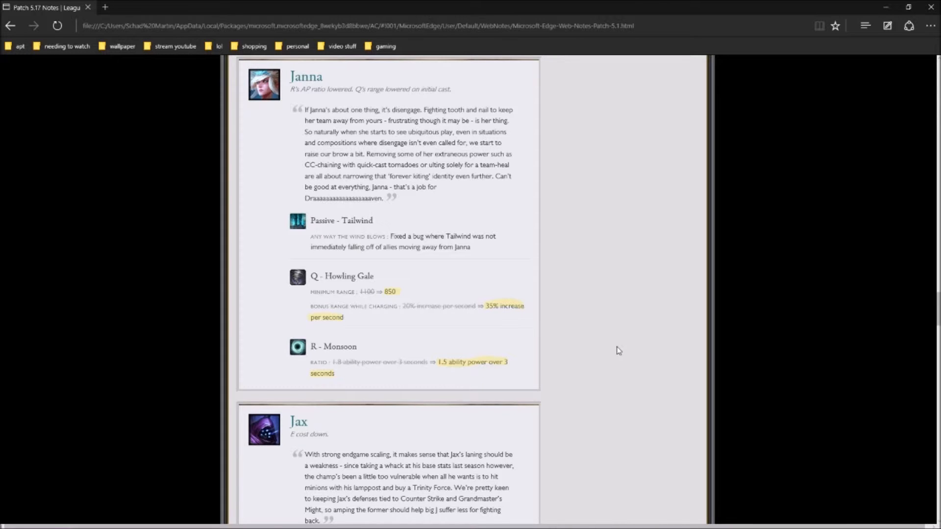
{"action": "scroll", "scroll_direction": "down", "scroll_amount": 3}
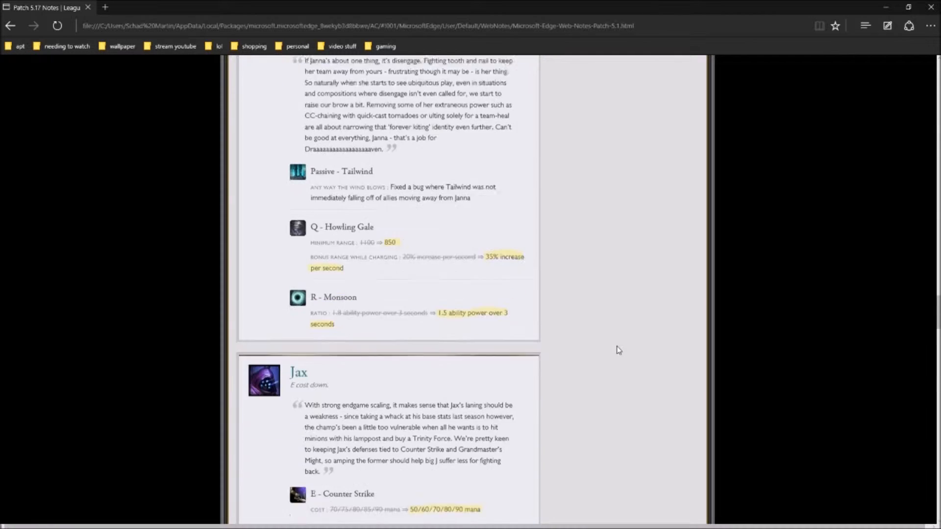
{"action": "scroll", "scroll_direction": "down", "scroll_amount": 3}
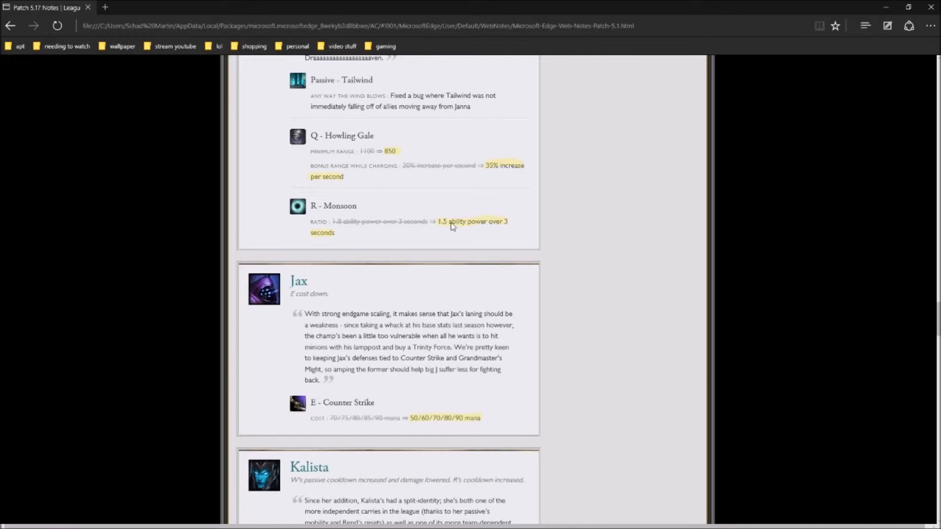
{"action": "mouse_move", "coordinate": [498, 51]}
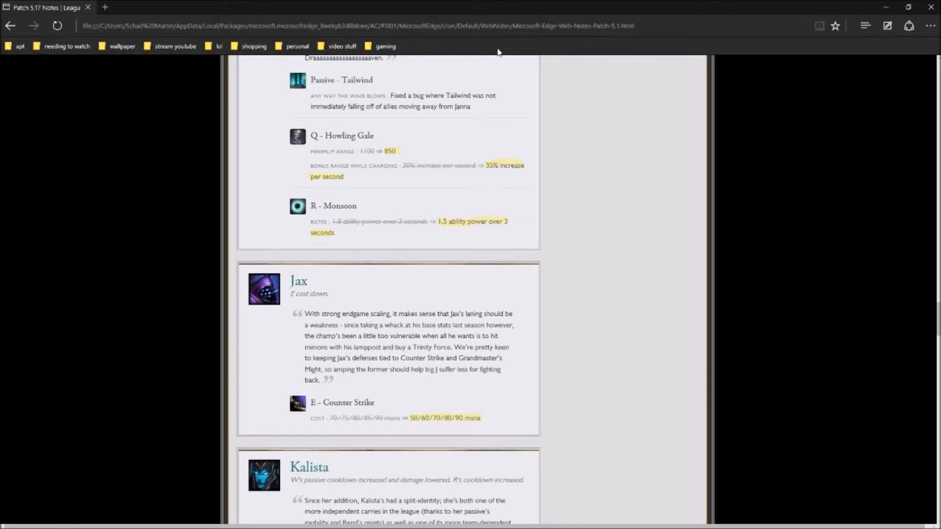
{"action": "mouse_move", "coordinate": [612, 343]}
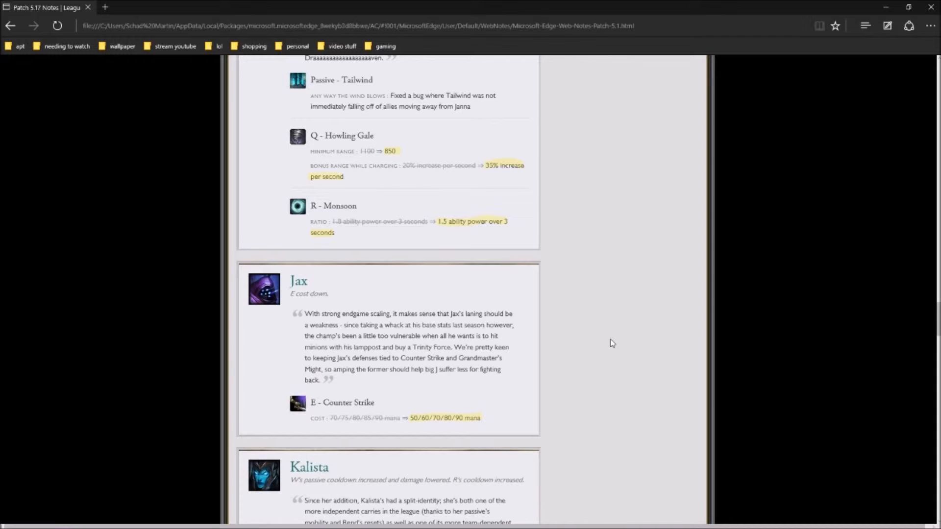
Scroll down to Kalista's highlighted W - Sentinel cooldown and damage changes
{"action": "scroll", "scroll_direction": "down", "scroll_amount": 3}
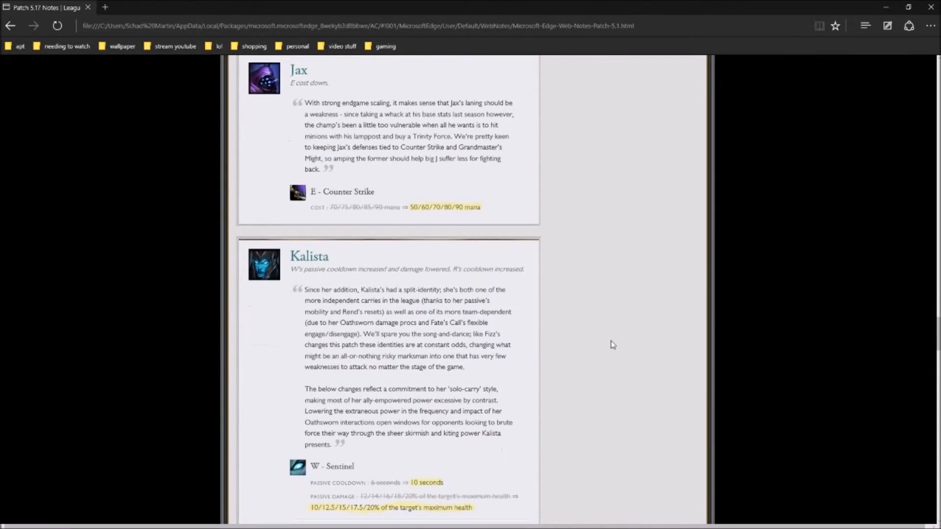
{"action": "mouse_move", "coordinate": [374, 210]}
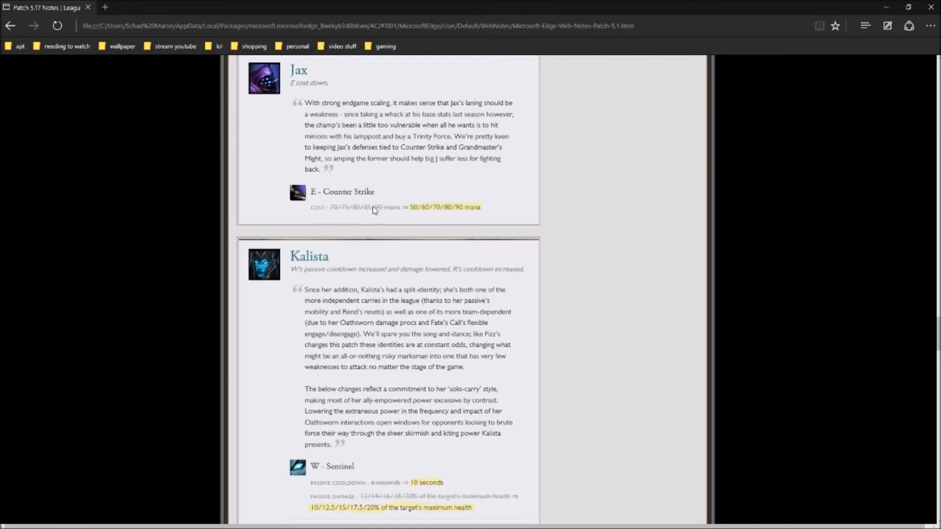
{"action": "mouse_move", "coordinate": [447, 217]}
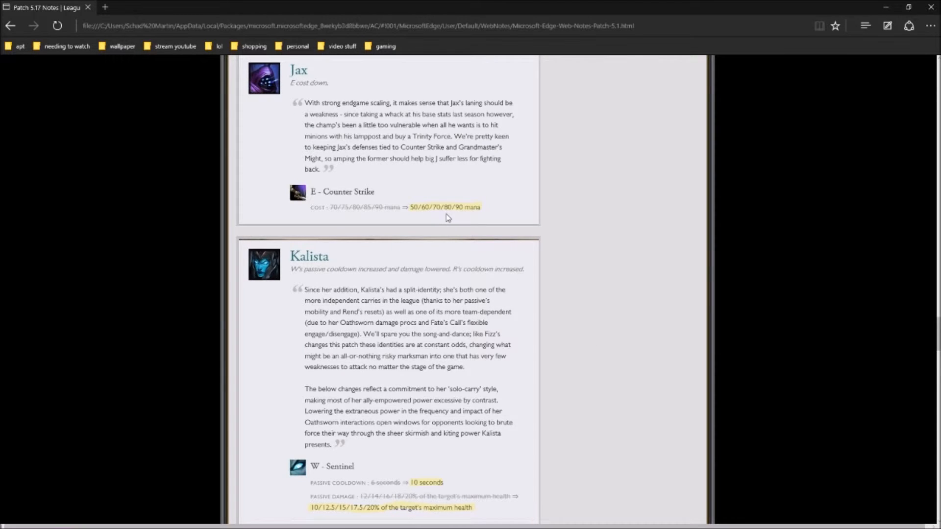
{"action": "mouse_move", "coordinate": [477, 209]}
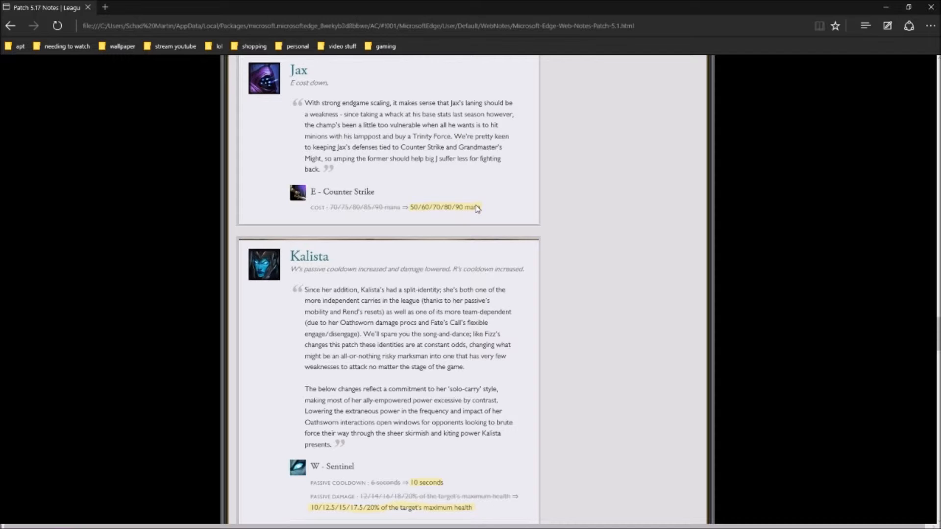
Scroll to Kalista's R - Fate's Call cooldown and the start of Karma's section
{"action": "scroll", "scroll_direction": "down", "scroll_amount": 3}
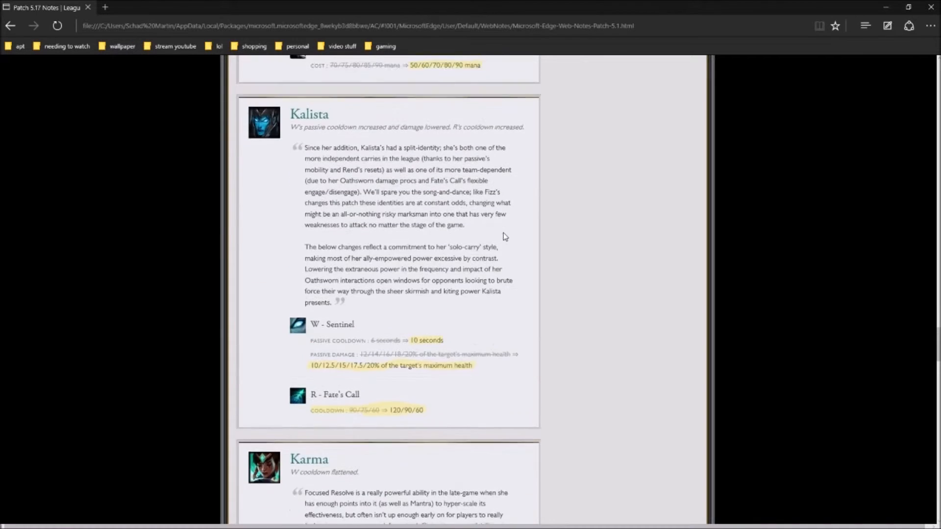
{"action": "scroll", "scroll_direction": "down", "scroll_amount": 3}
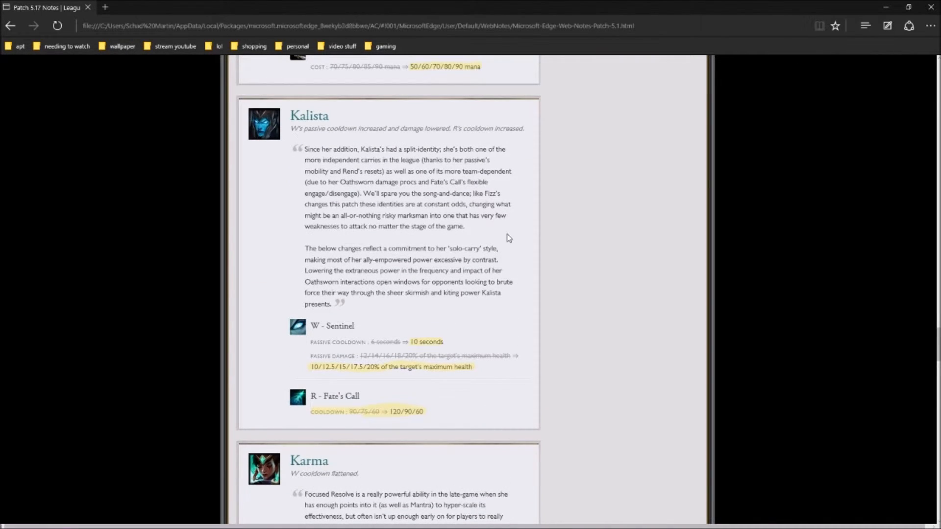
{"action": "mouse_move", "coordinate": [334, 334]}
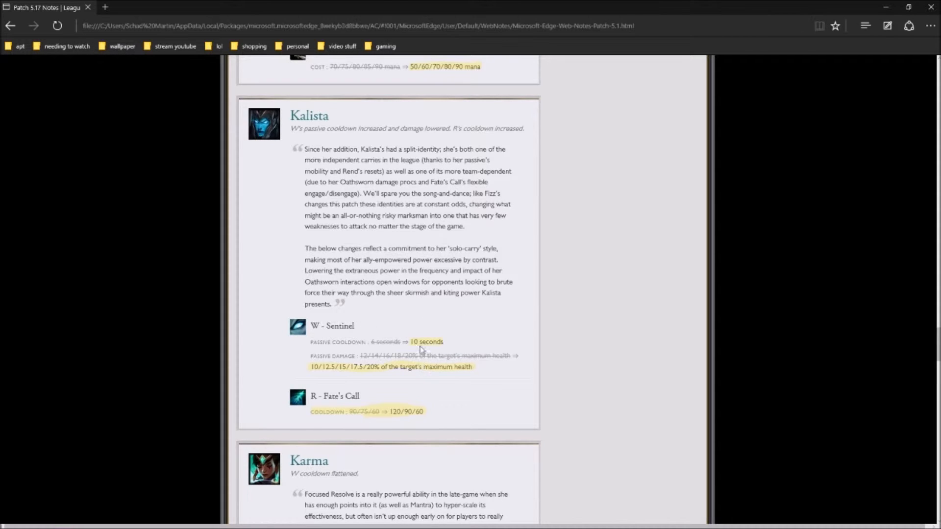
{"action": "mouse_move", "coordinate": [403, 349]}
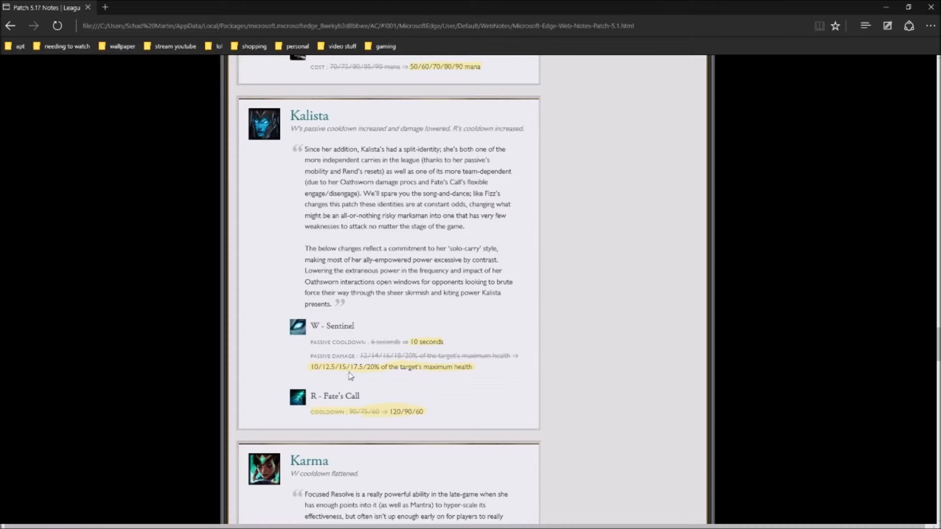
{"action": "mouse_move", "coordinate": [410, 375]}
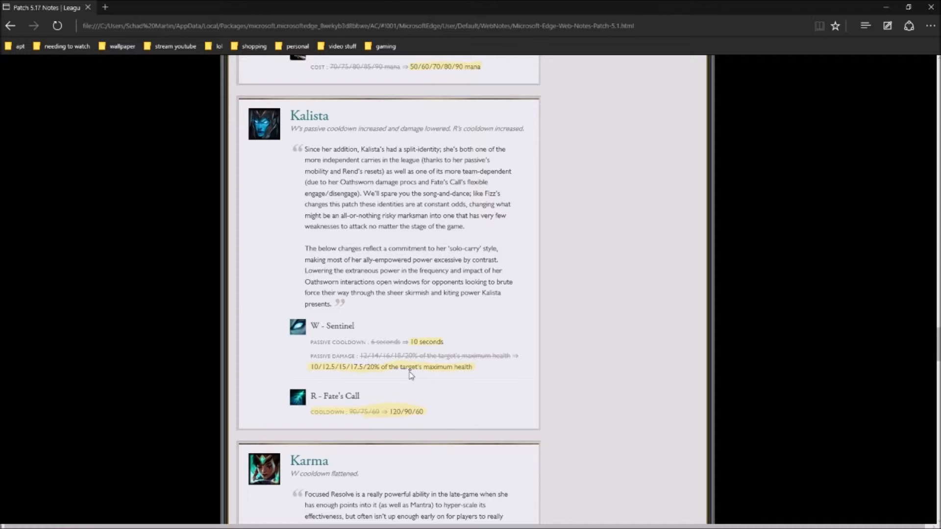
{"action": "mouse_move", "coordinate": [401, 409]}
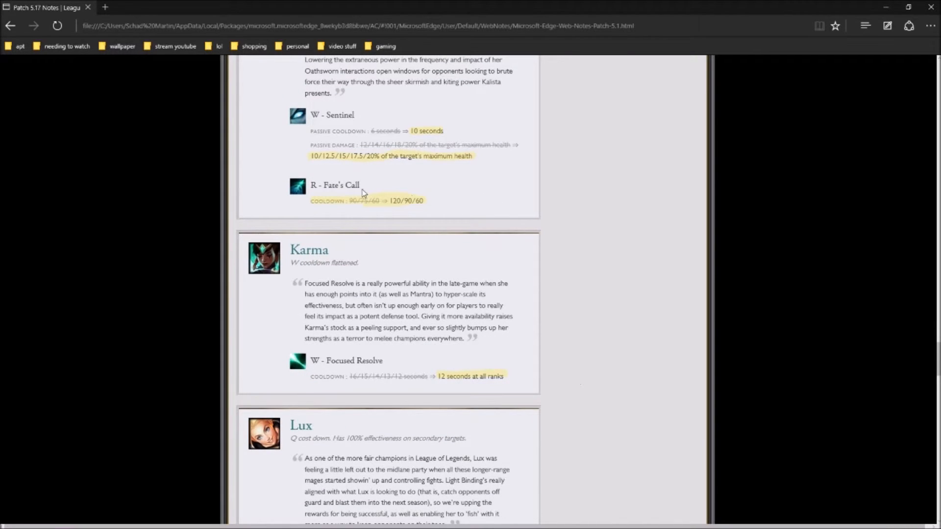
{"action": "mouse_move", "coordinate": [427, 200]}
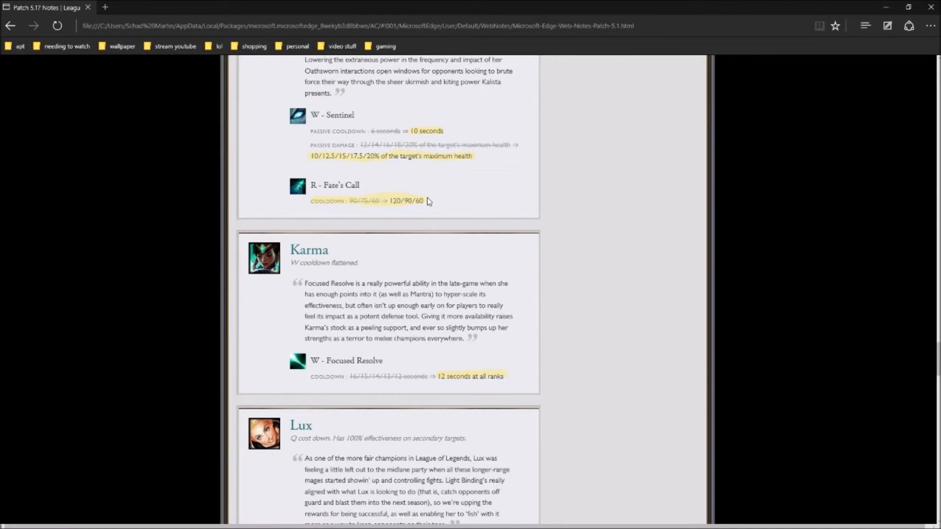
Scroll past Karma to Lux's Light Binding and Maokai's Vengeful Maelstrom cooldown
{"action": "scroll", "scroll_direction": "down", "scroll_amount": 3}
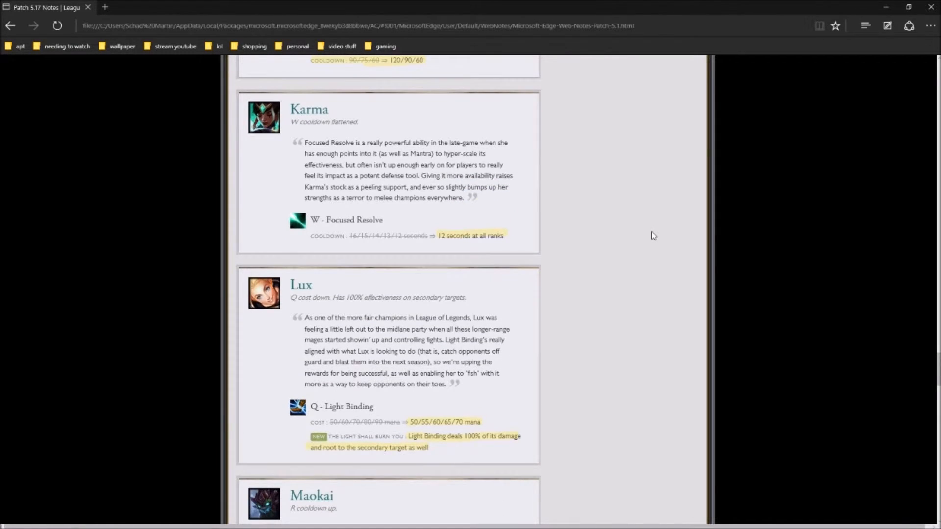
{"action": "mouse_move", "coordinate": [343, 240]}
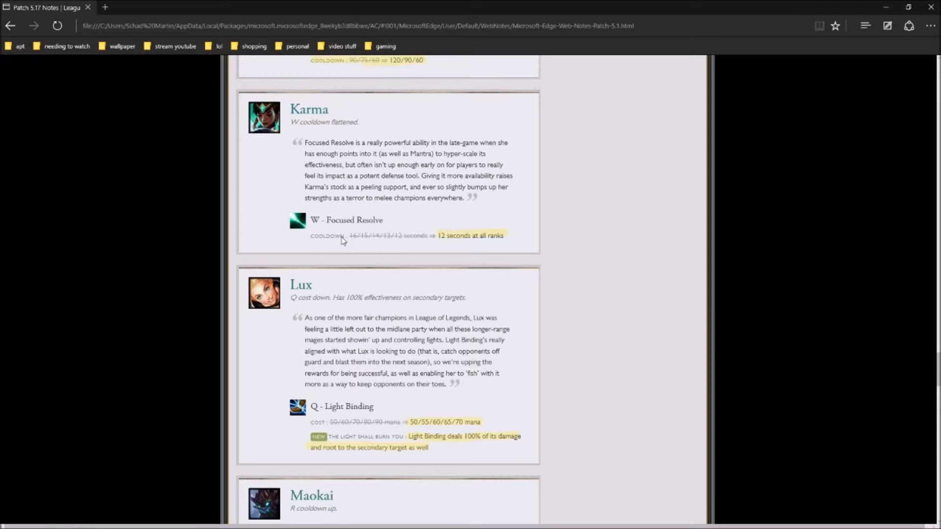
{"action": "mouse_move", "coordinate": [444, 246]}
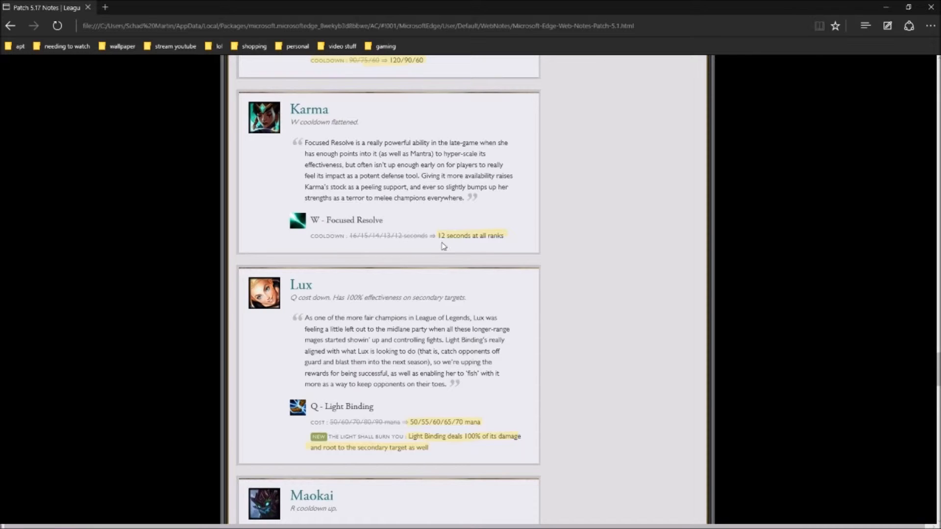
{"action": "mouse_move", "coordinate": [480, 240]}
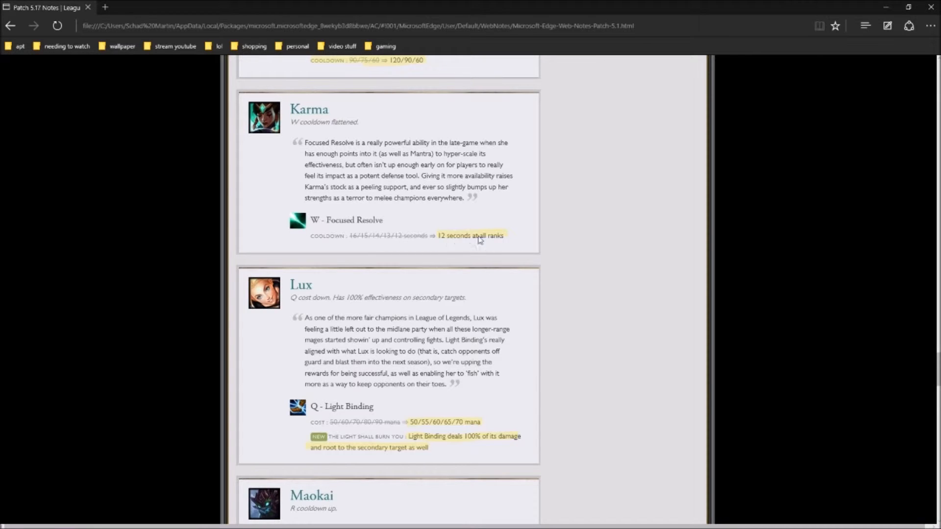
{"action": "mouse_move", "coordinate": [354, 242]}
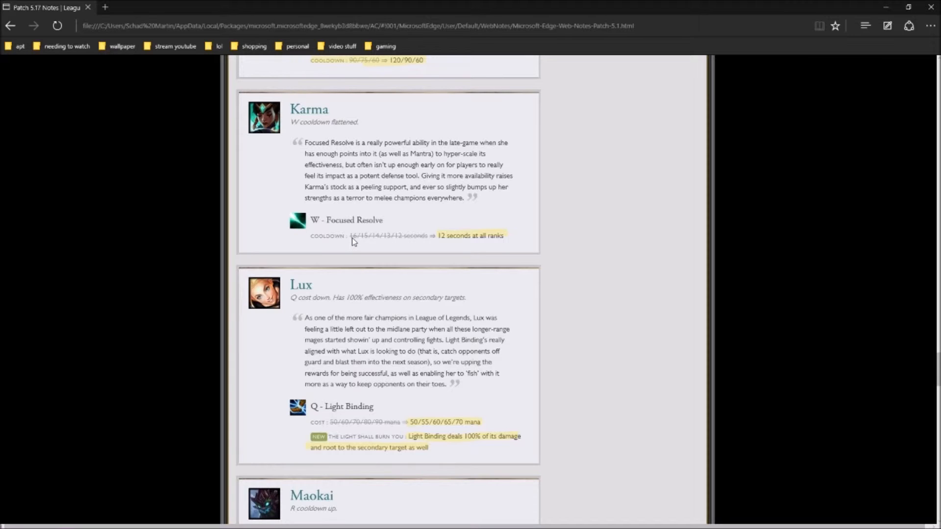
{"action": "mouse_move", "coordinate": [400, 235]}
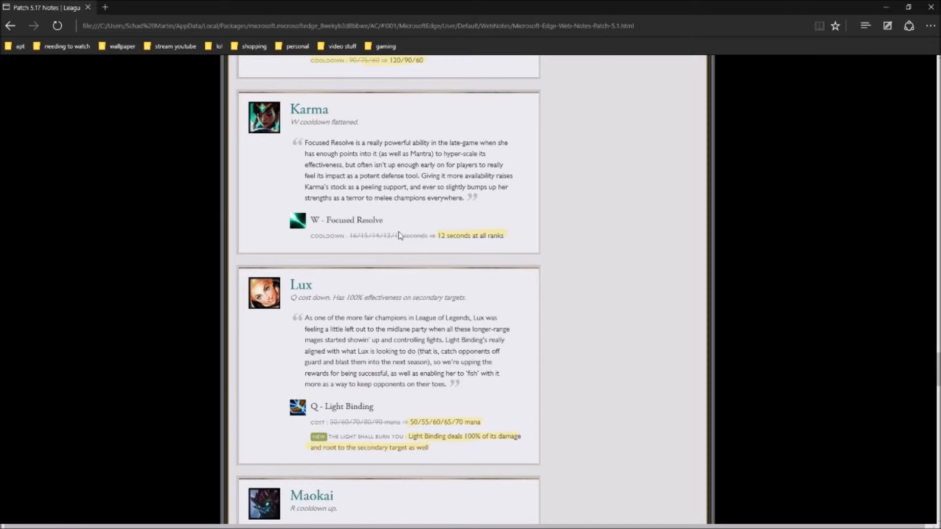
{"action": "scroll", "scroll_direction": "down", "scroll_amount": 3}
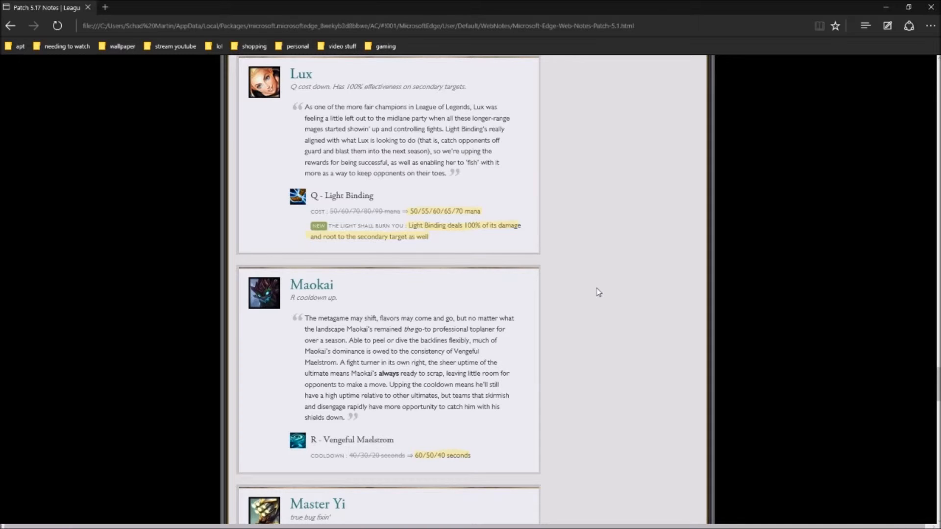
Scroll to Master Yi's dance and Alpha Strike bug fixes and Nocturne's heading
{"action": "scroll", "scroll_direction": "down", "scroll_amount": 3}
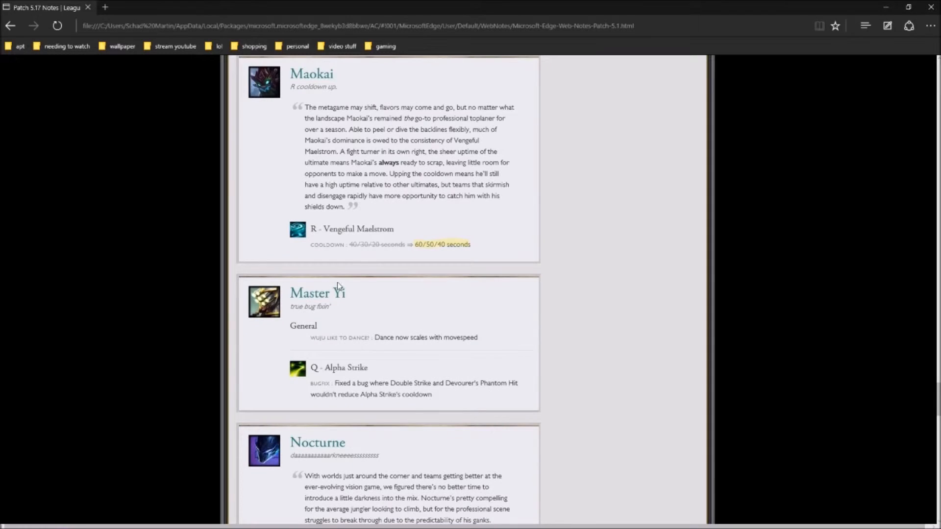
{"action": "mouse_move", "coordinate": [437, 252]}
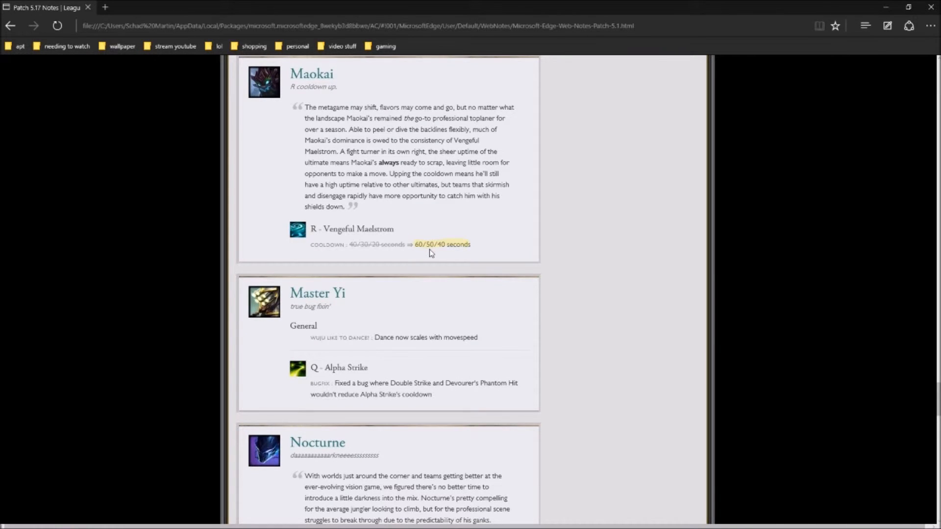
{"action": "mouse_move", "coordinate": [452, 246]}
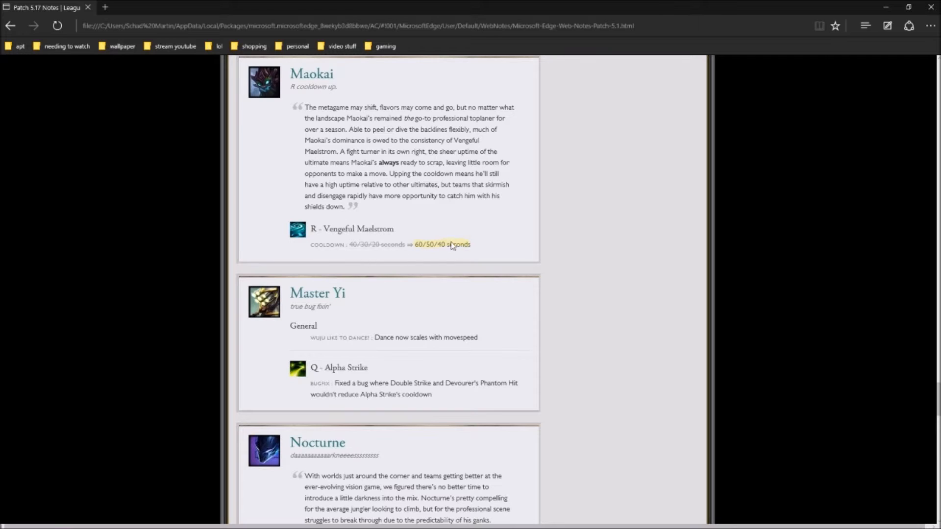
{"action": "mouse_move", "coordinate": [367, 266]}
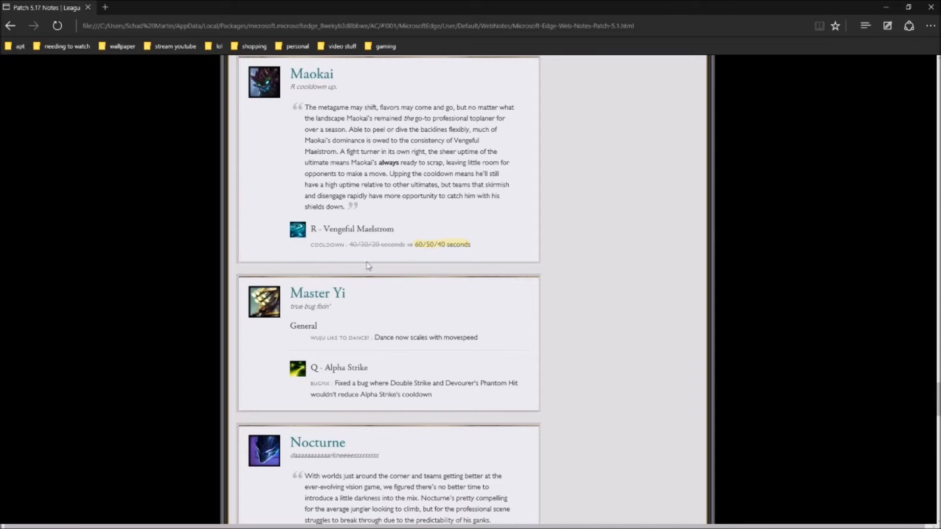
{"action": "scroll", "scroll_direction": "down", "scroll_amount": 3}
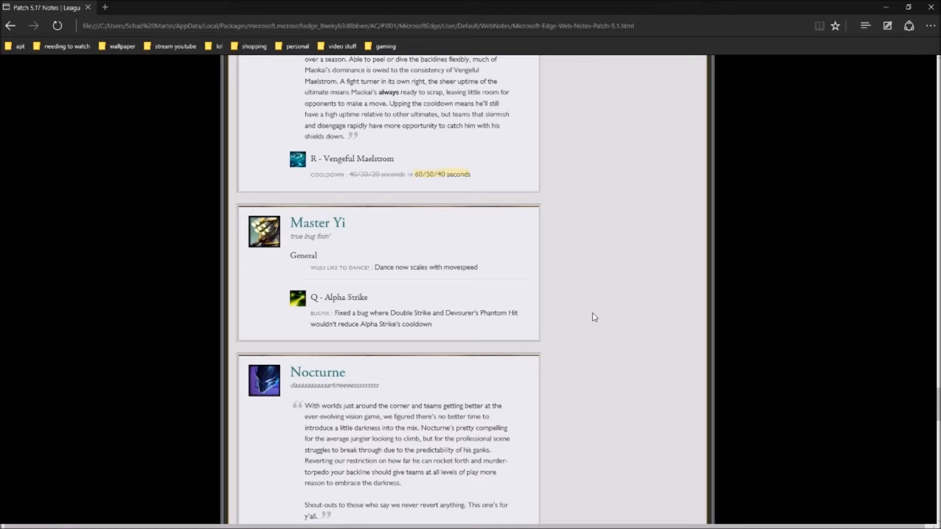
Scroll past Nocturne, Pantheon and Rek'Sai to Tahm Kench and Vi's Blast Shield cooldown
{"action": "scroll", "scroll_direction": "down", "scroll_amount": 3}
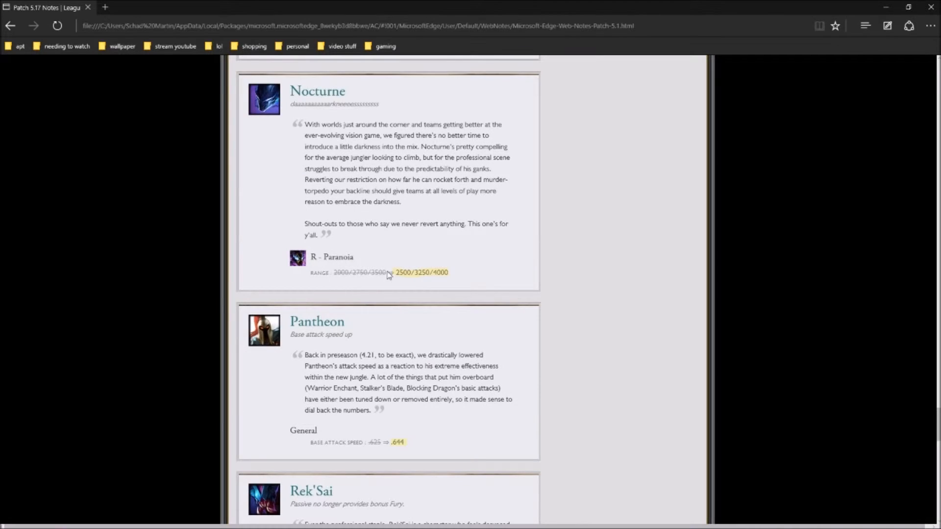
{"action": "mouse_move", "coordinate": [404, 276]}
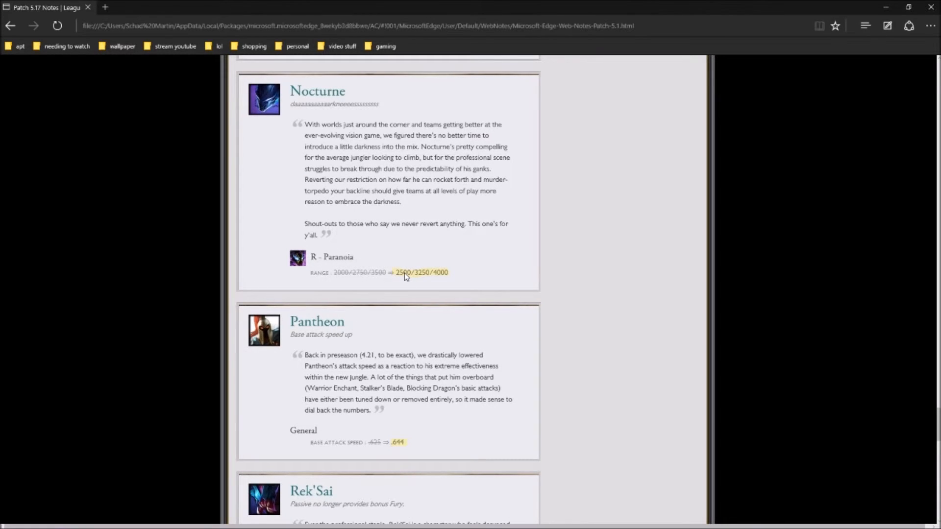
{"action": "mouse_move", "coordinate": [646, 249]}
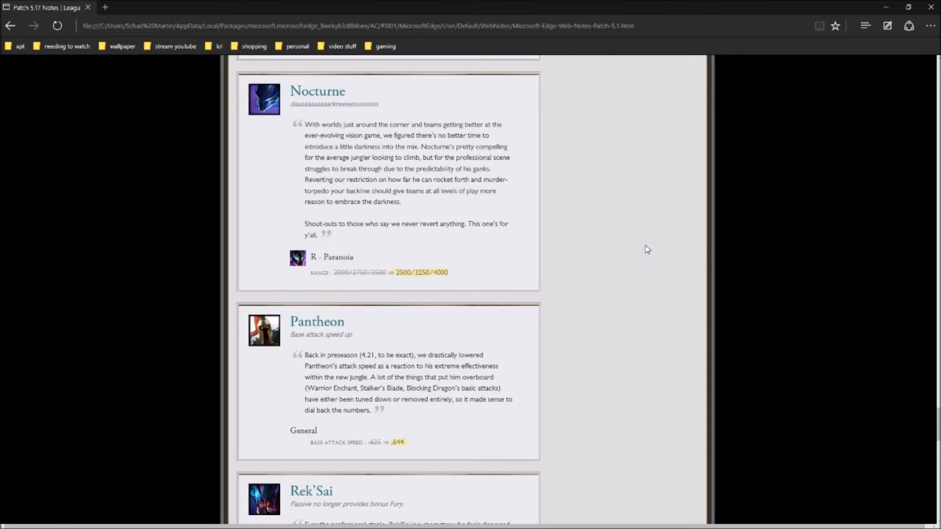
{"action": "mouse_move", "coordinate": [676, 234]}
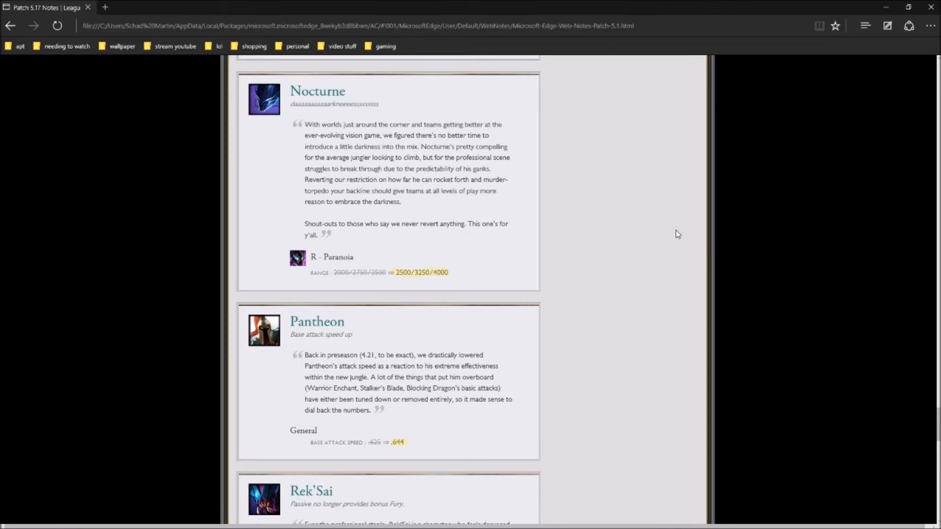
{"action": "scroll", "scroll_direction": "down", "scroll_amount": 3}
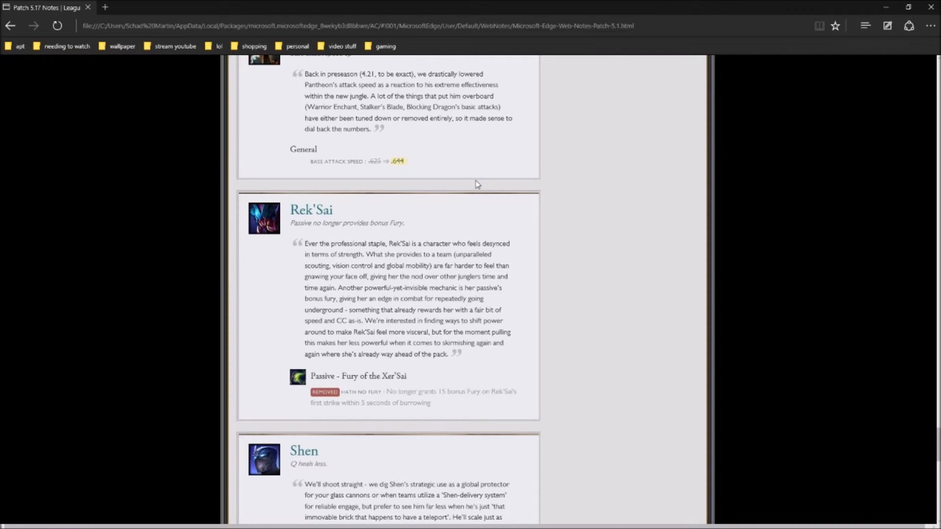
{"action": "mouse_move", "coordinate": [527, 106]}
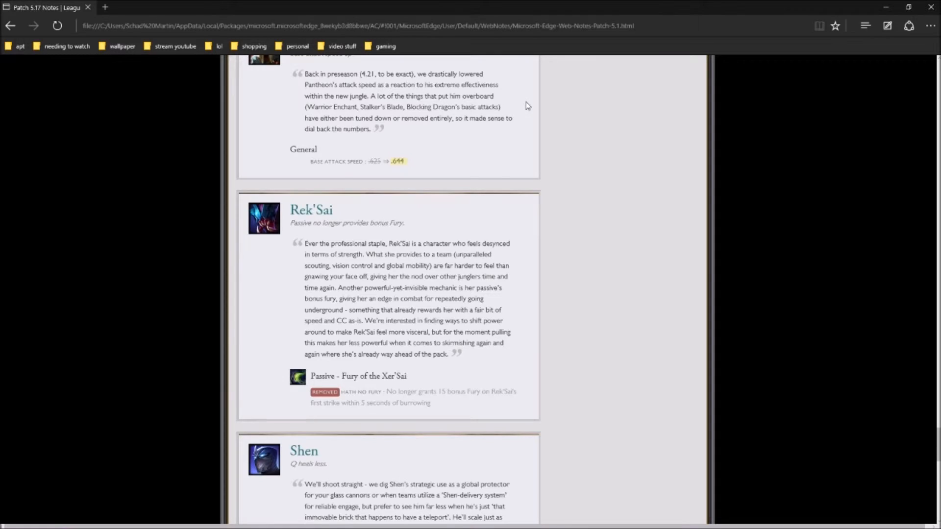
{"action": "scroll", "scroll_direction": "down", "scroll_amount": 3}
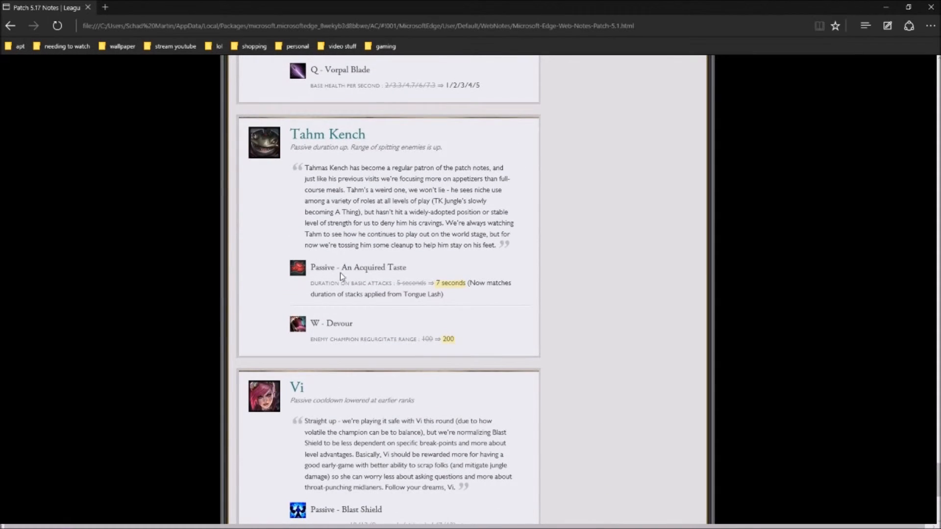
{"action": "mouse_move", "coordinate": [420, 291]}
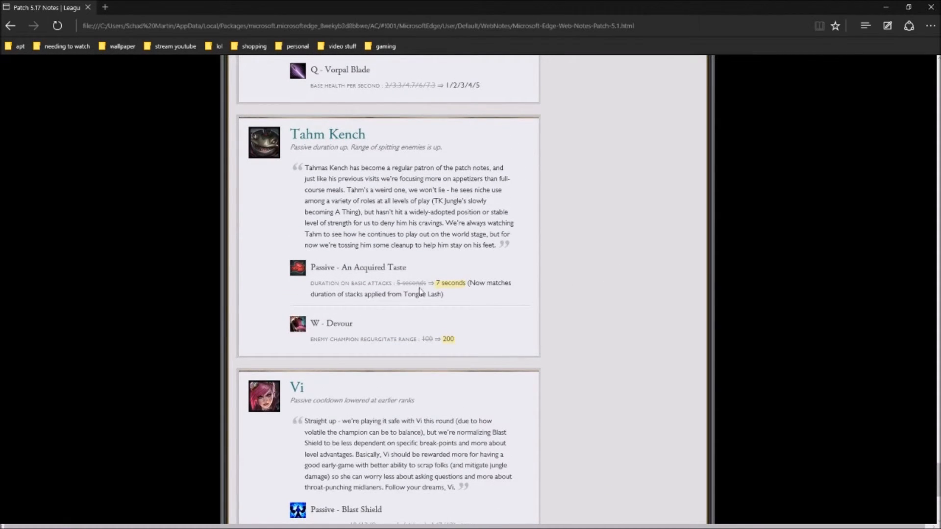
{"action": "mouse_move", "coordinate": [464, 290]}
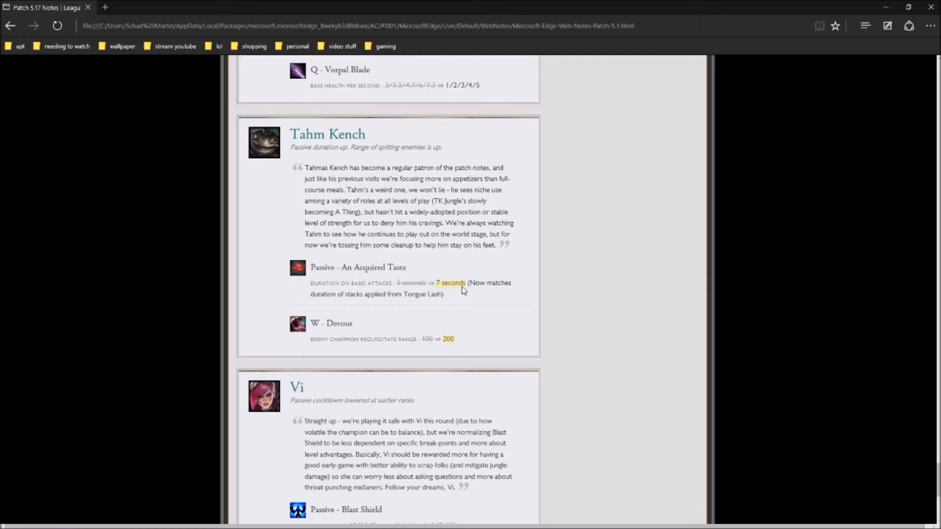
{"action": "scroll", "scroll_direction": "down", "scroll_amount": 3}
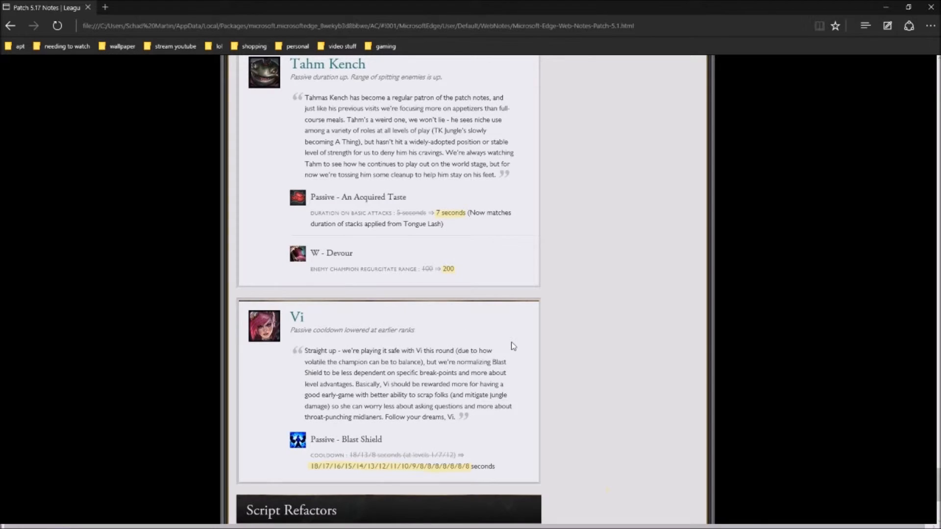
{"action": "mouse_move", "coordinate": [354, 277]}
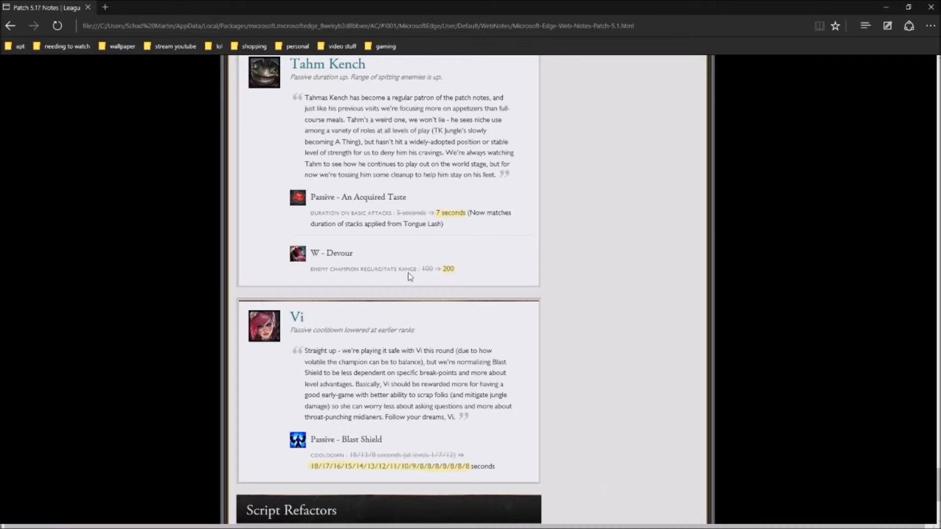
Scroll down to Script Refactors showing Azir's Arise! and Emperor's Divide fixes
{"action": "scroll", "scroll_direction": "down", "scroll_amount": 3}
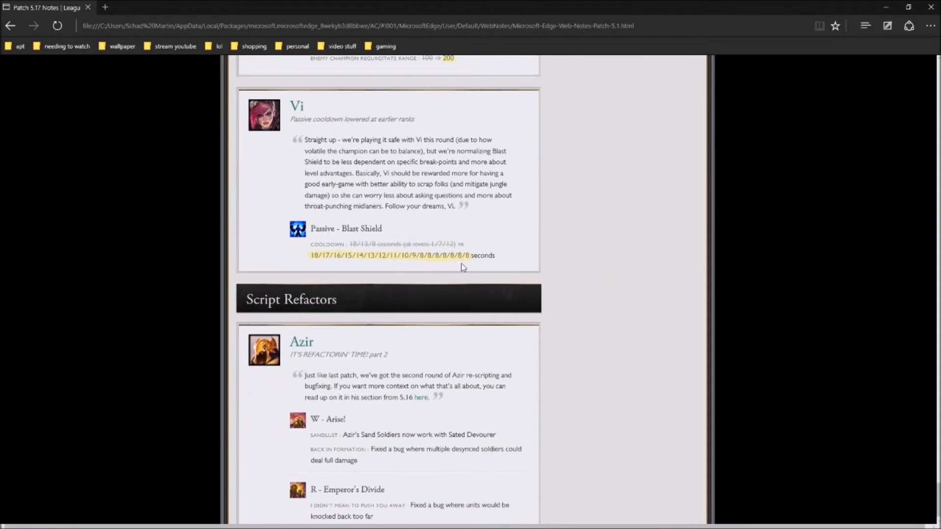
{"action": "scroll", "scroll_direction": "down", "scroll_amount": 3}
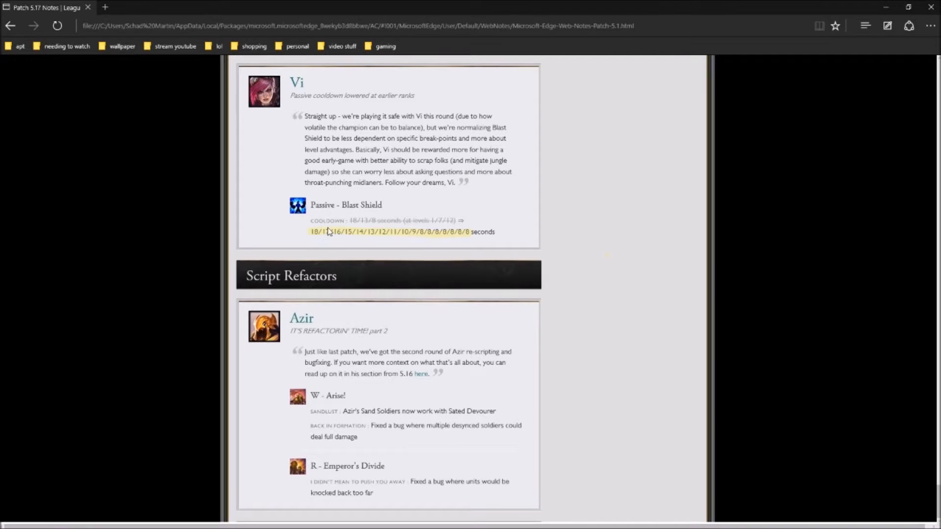
{"action": "mouse_move", "coordinate": [451, 235]}
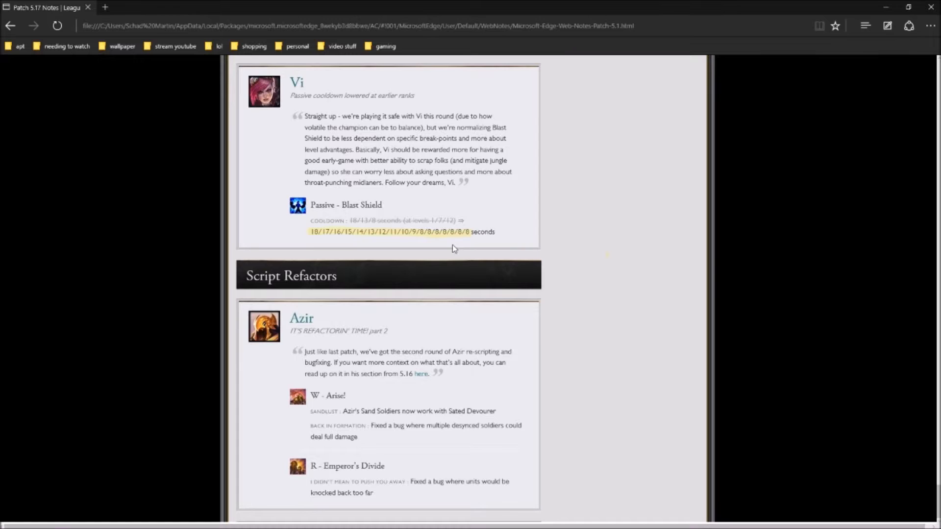
{"action": "mouse_move", "coordinate": [449, 91]}
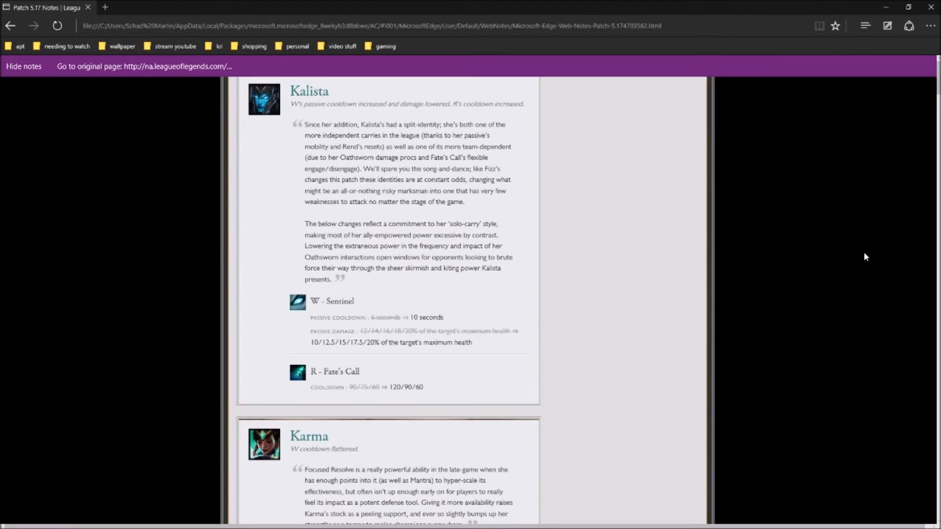
Scroll past HUD updates and Landing Page Articles to the circled PROJECT skins
{"action": "scroll", "scroll_direction": "down", "scroll_amount": 3}
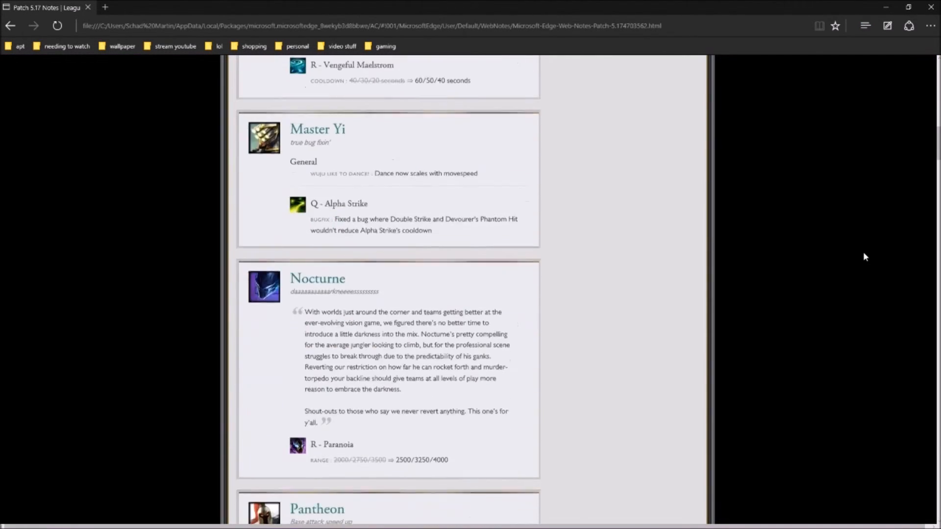
{"action": "scroll", "scroll_direction": "down", "scroll_amount": 3}
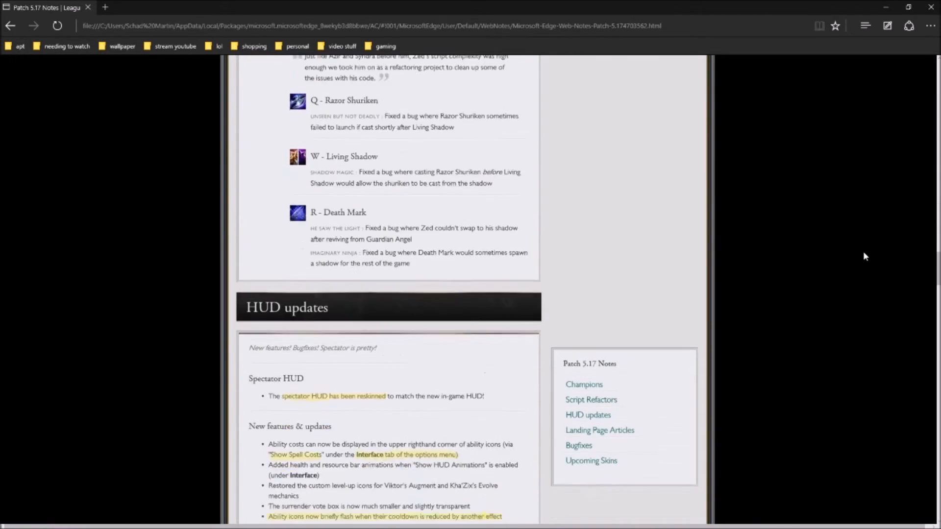
{"action": "scroll", "scroll_direction": "down", "scroll_amount": 3}
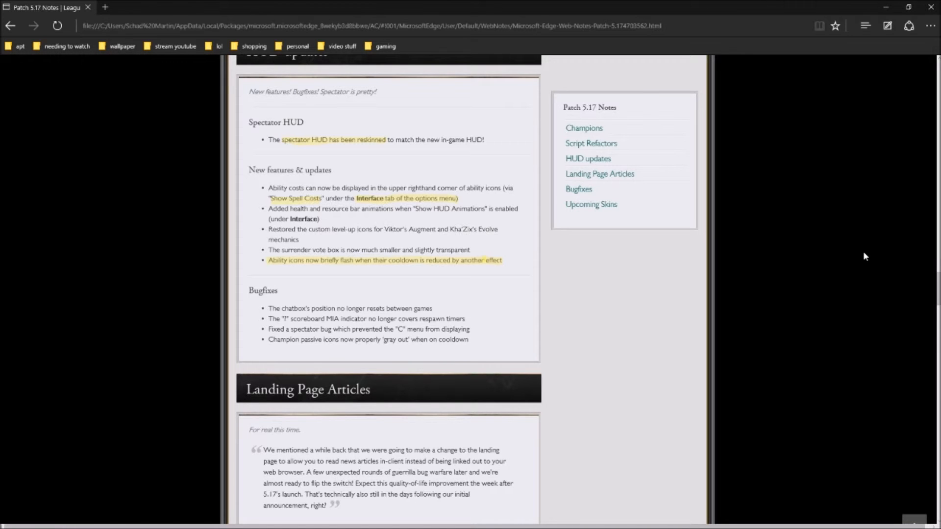
{"action": "scroll", "scroll_direction": "down", "scroll_amount": 3}
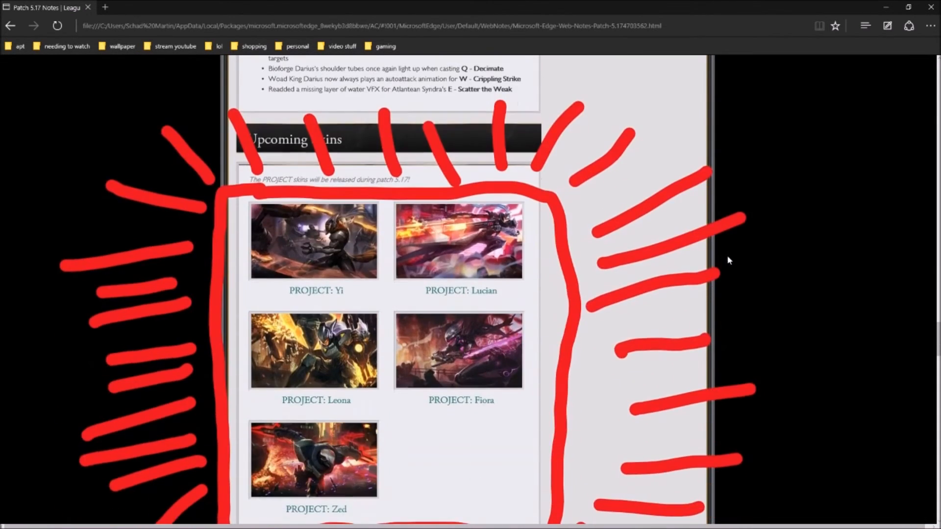
Finish the Web Note and open the saved copy with its Go to original page bar
{"action": "scroll", "scroll_direction": "down", "scroll_amount": 3}
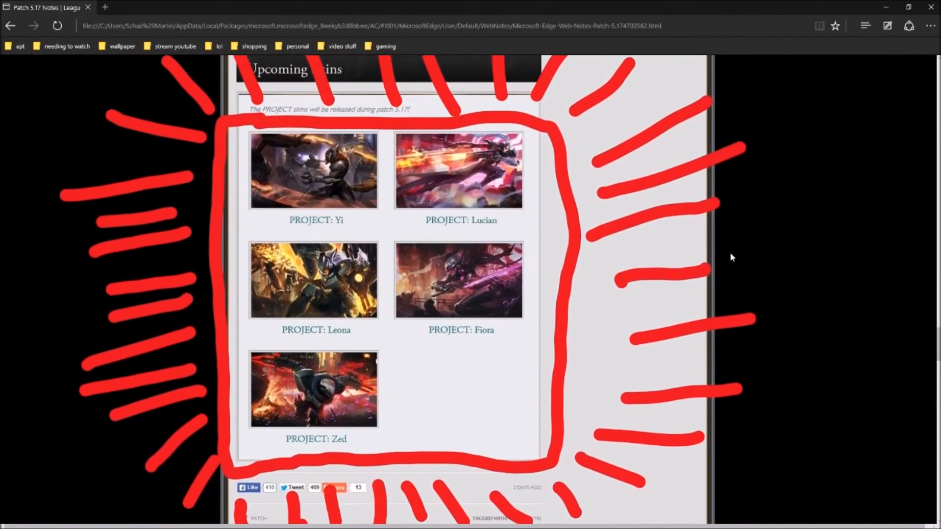
{"action": "mouse_move", "coordinate": [297, 197]}
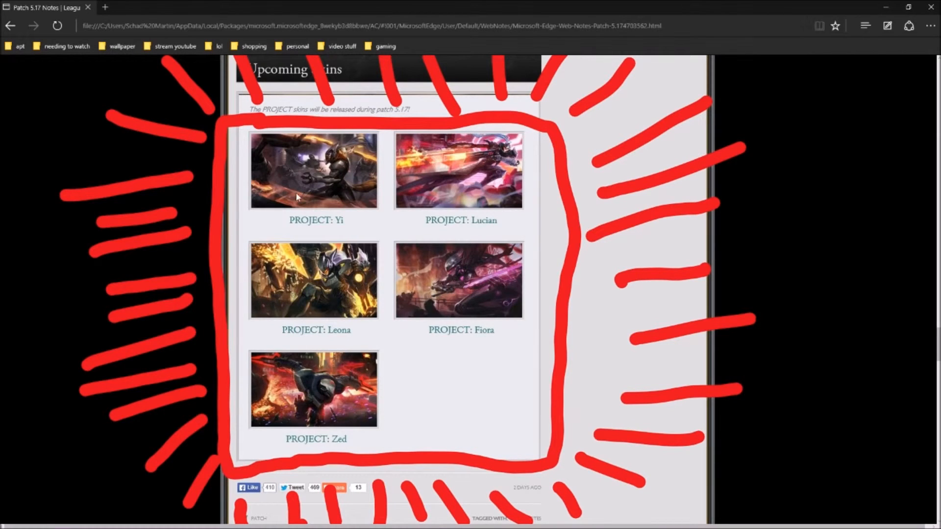
{"action": "mouse_move", "coordinate": [717, 182]}
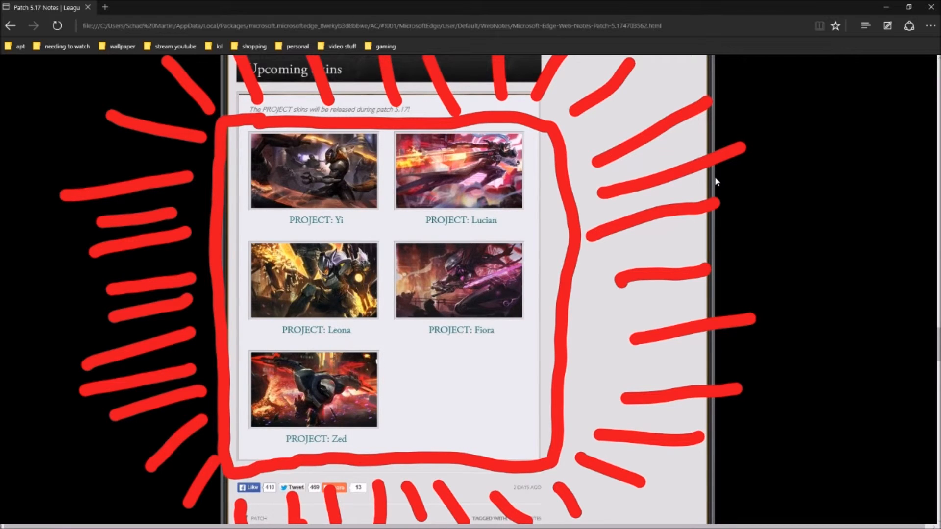
{"action": "mouse_move", "coordinate": [72, 170]}
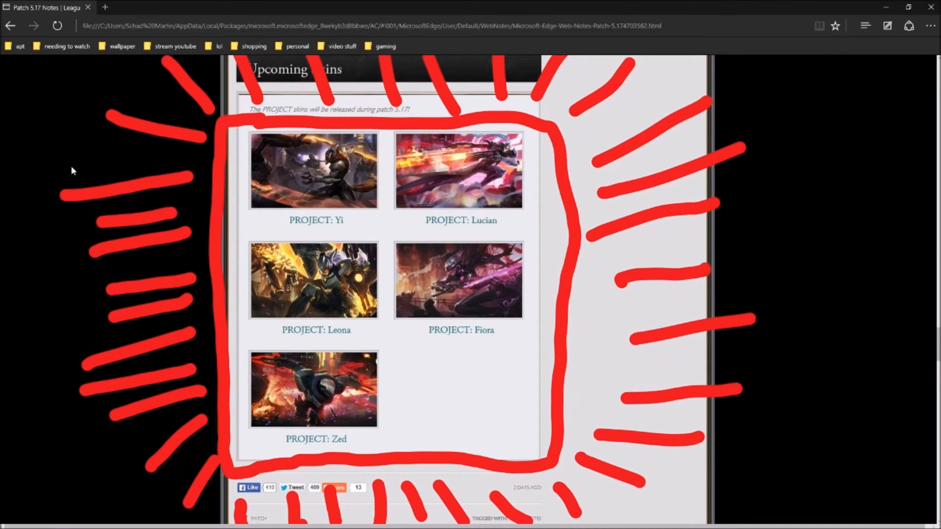
{"action": "mouse_move", "coordinate": [204, 71]}
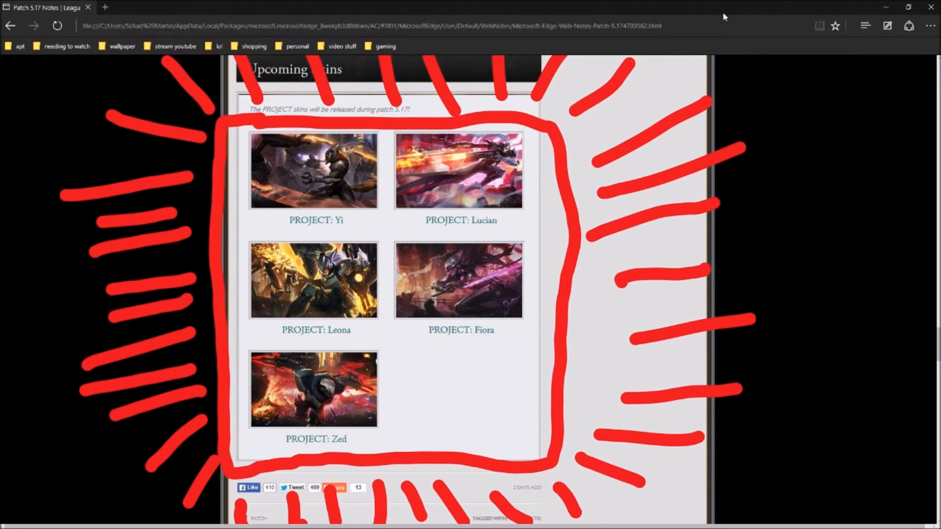
{"action": "left_click", "coordinate": [378, 25]}
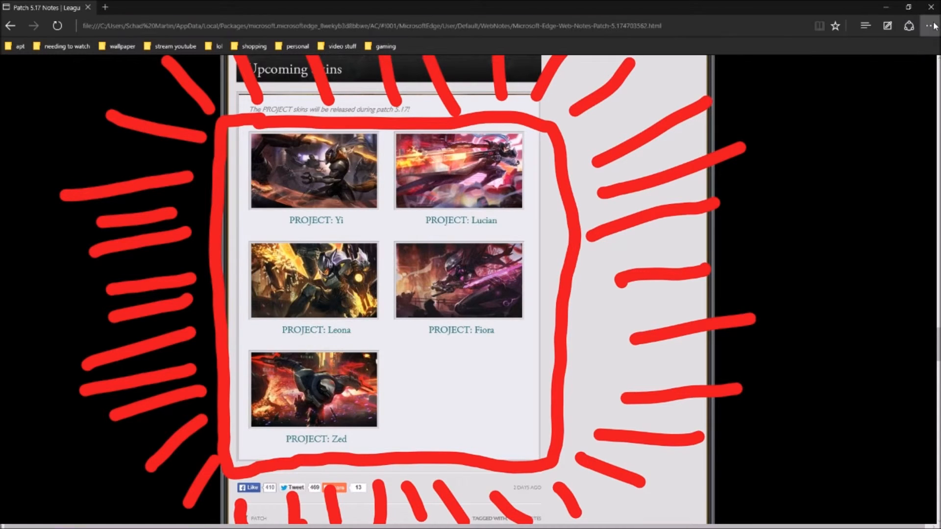
{"action": "left_click", "coordinate": [865, 25]}
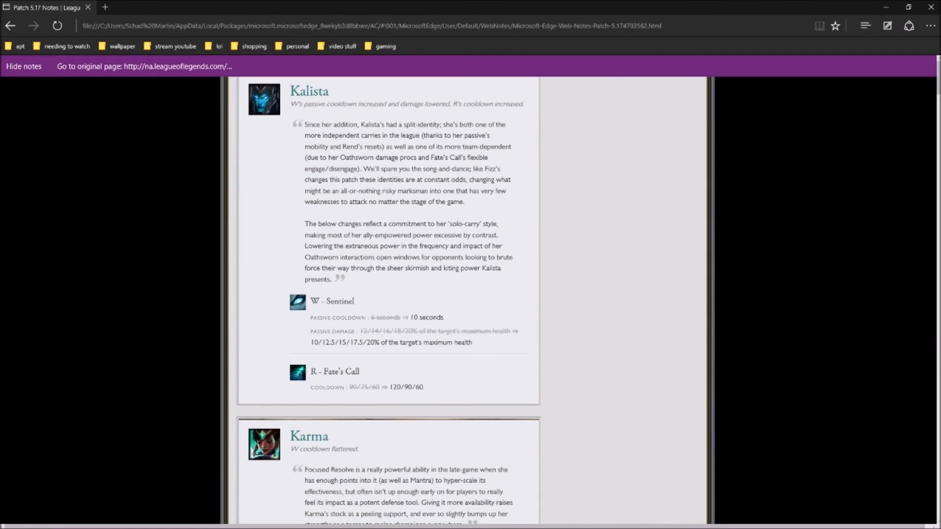
Leave the Web Note for the live Patch 5.17 page and jump to Upcoming Skins
{"action": "left_click", "coordinate": [144, 66]}
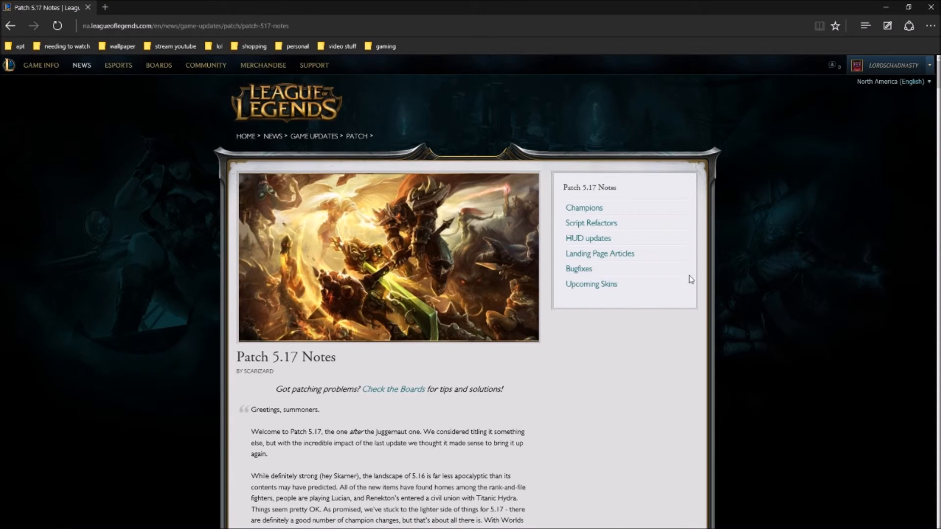
{"action": "mouse_move", "coordinate": [607, 295]}
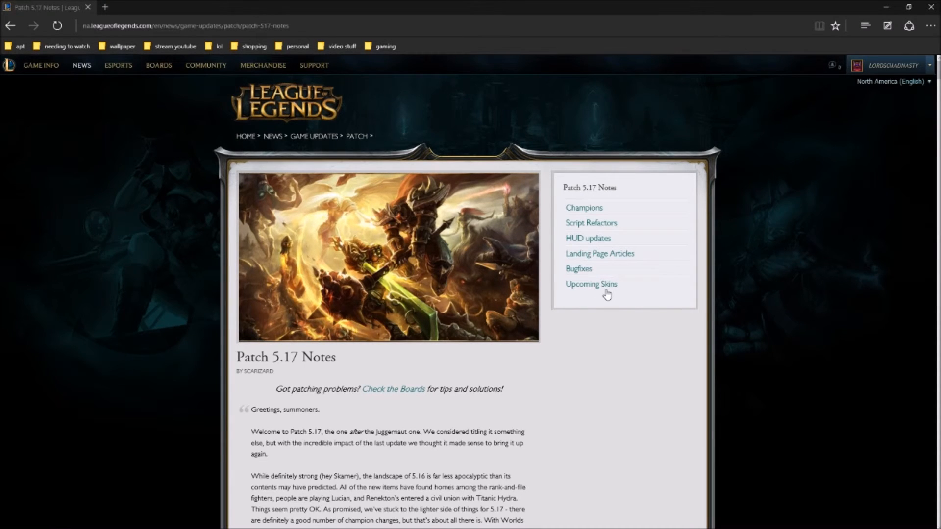
{"action": "left_click", "coordinate": [591, 284]}
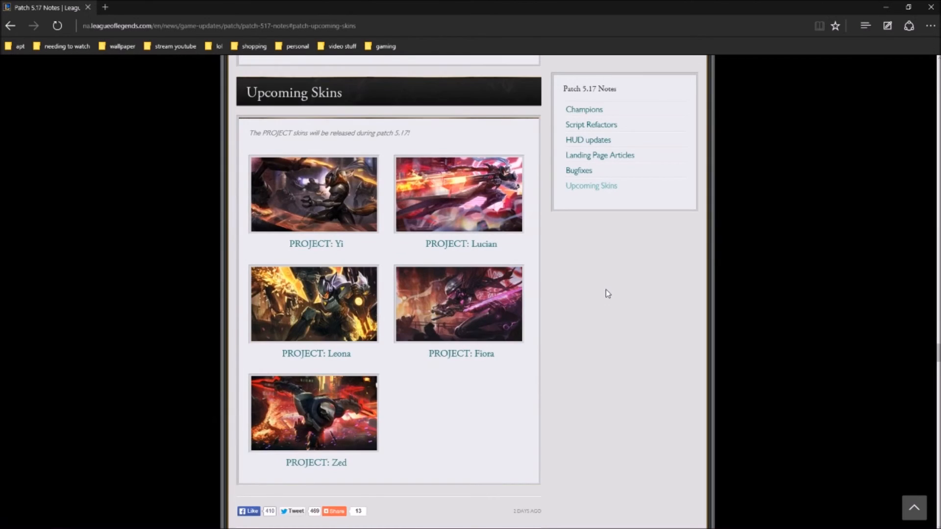
{"action": "left_click", "coordinate": [312, 195]}
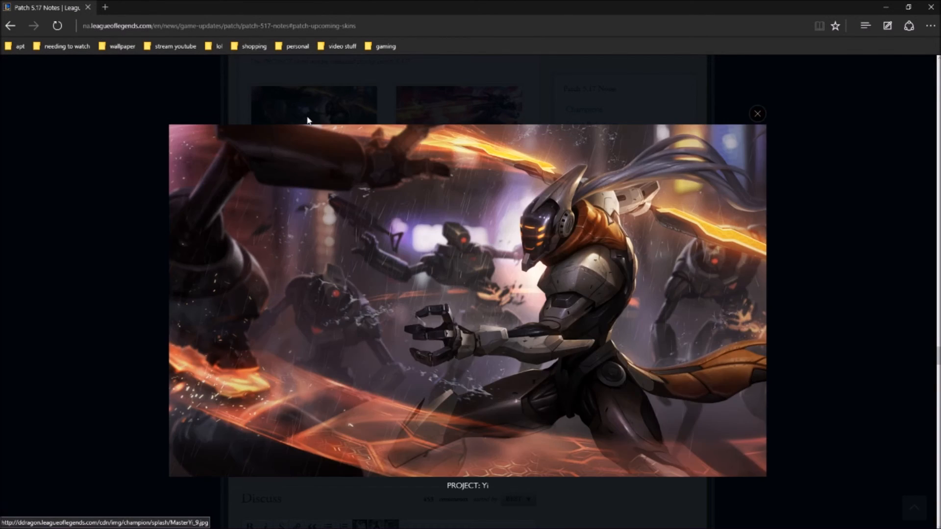
{"action": "mouse_move", "coordinate": [396, 323]}
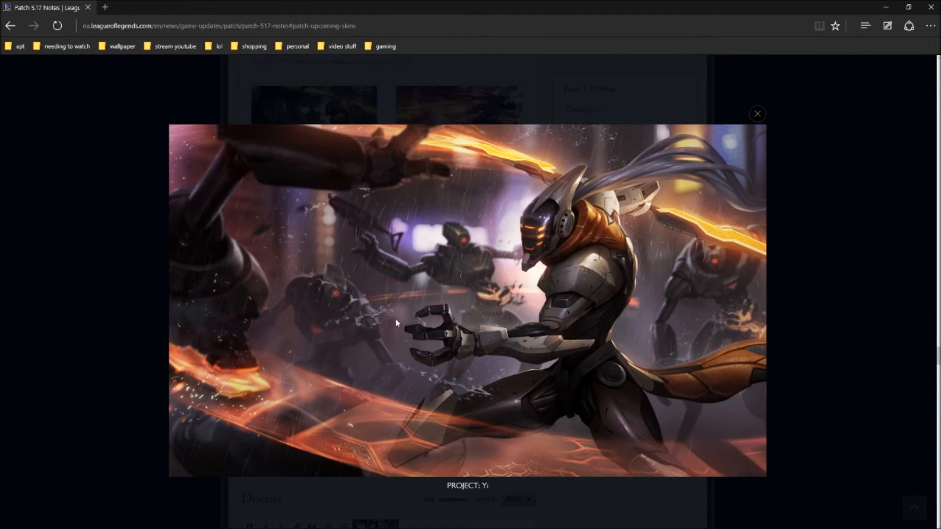
{"action": "mouse_move", "coordinate": [778, 122]}
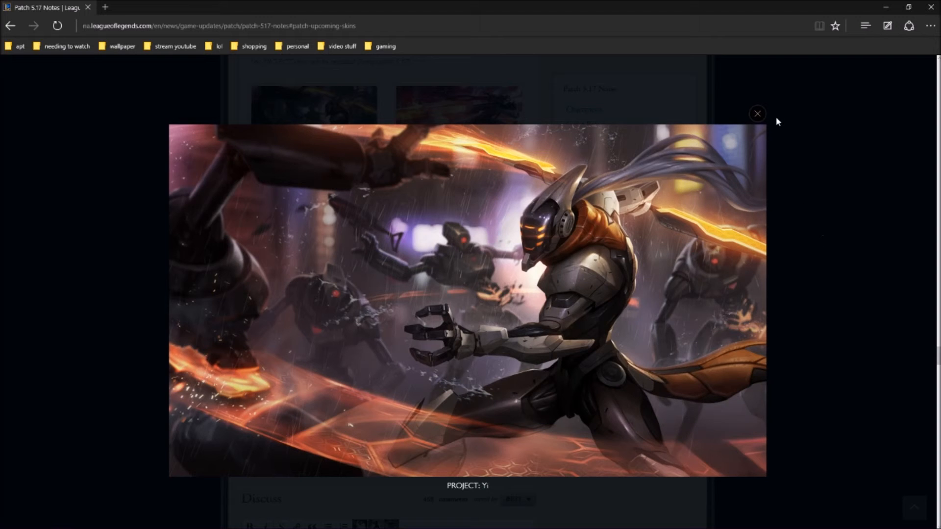
{"action": "left_click", "coordinate": [758, 113]}
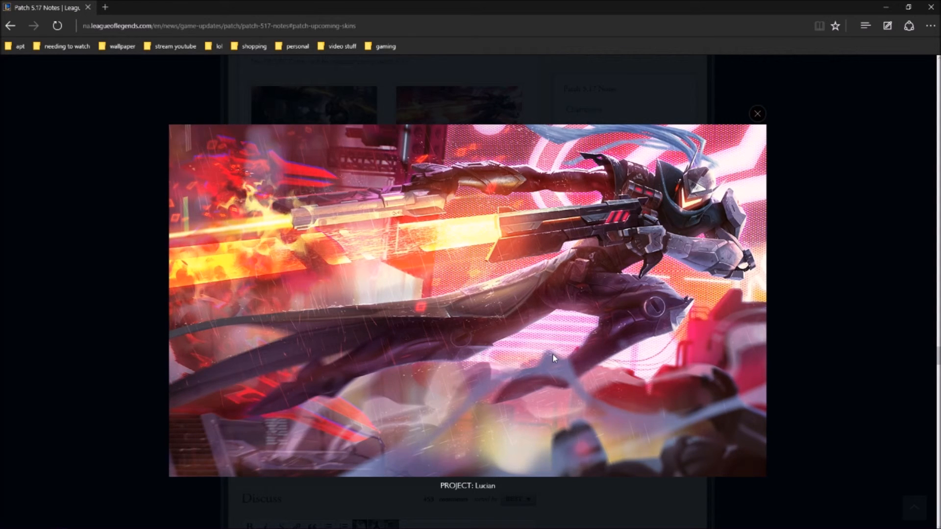
{"action": "mouse_move", "coordinate": [706, 228]}
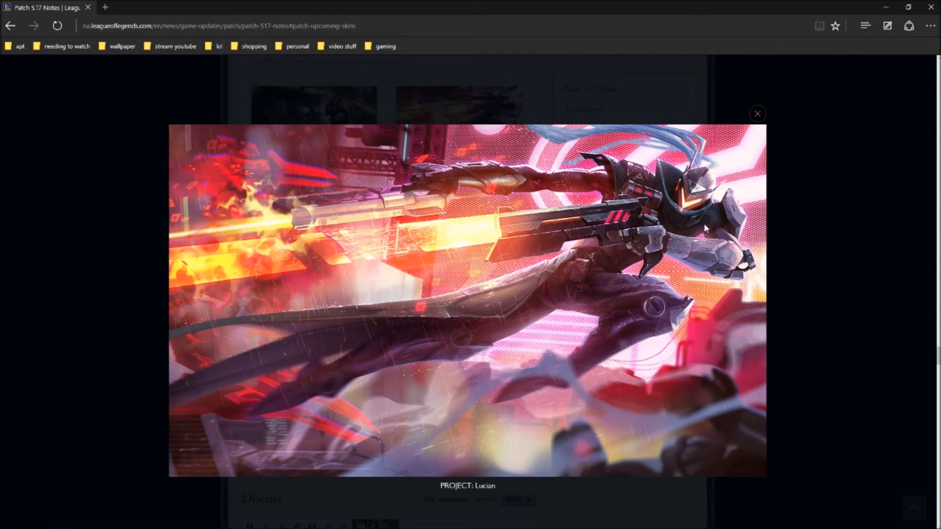
{"action": "mouse_move", "coordinate": [757, 117]}
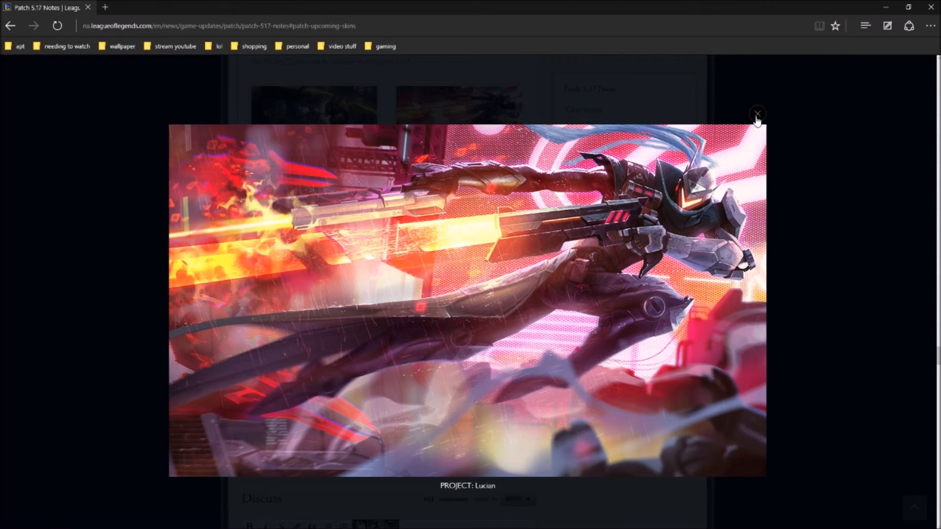
{"action": "left_click", "coordinate": [757, 114]}
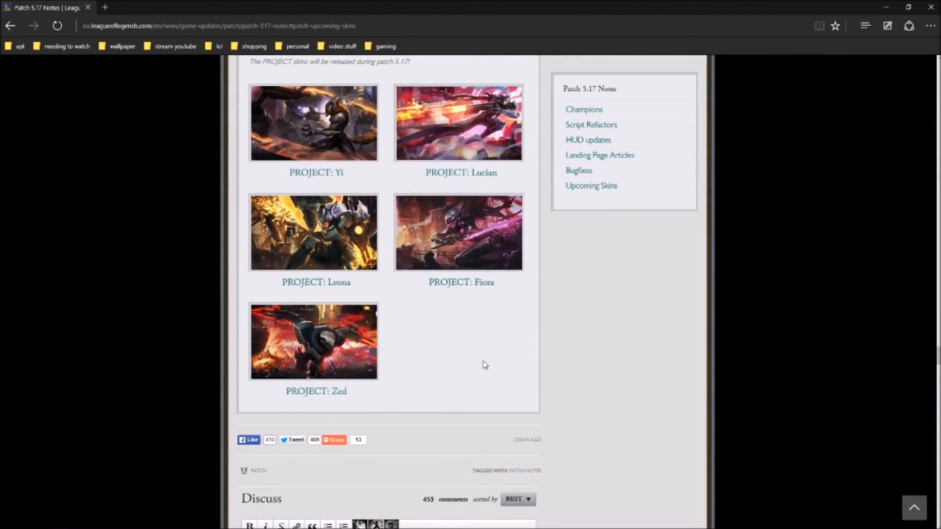
{"action": "mouse_move", "coordinate": [402, 280]}
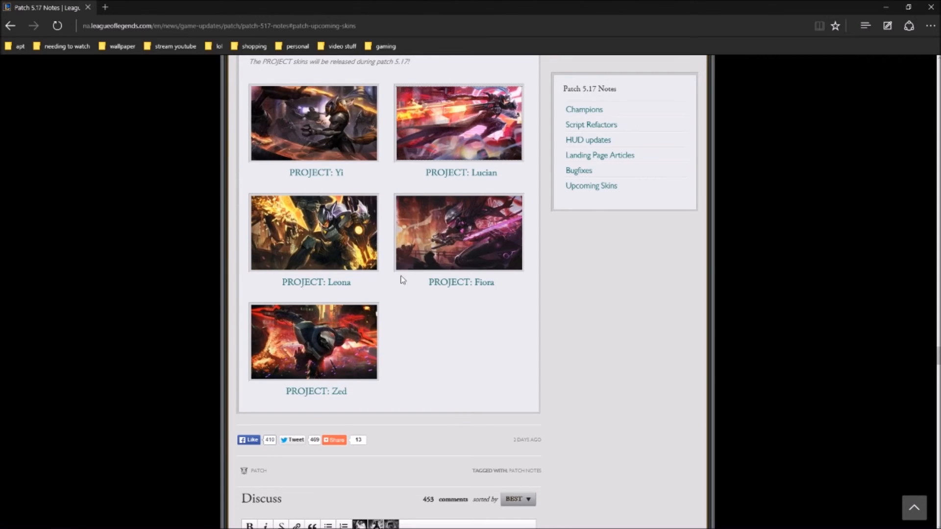
{"action": "left_click", "coordinate": [313, 232]}
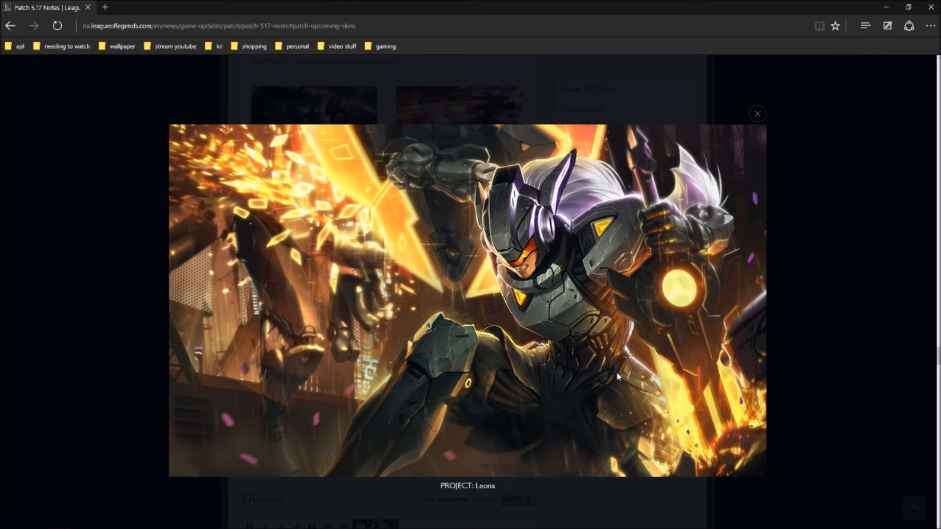
{"action": "mouse_move", "coordinate": [757, 117]}
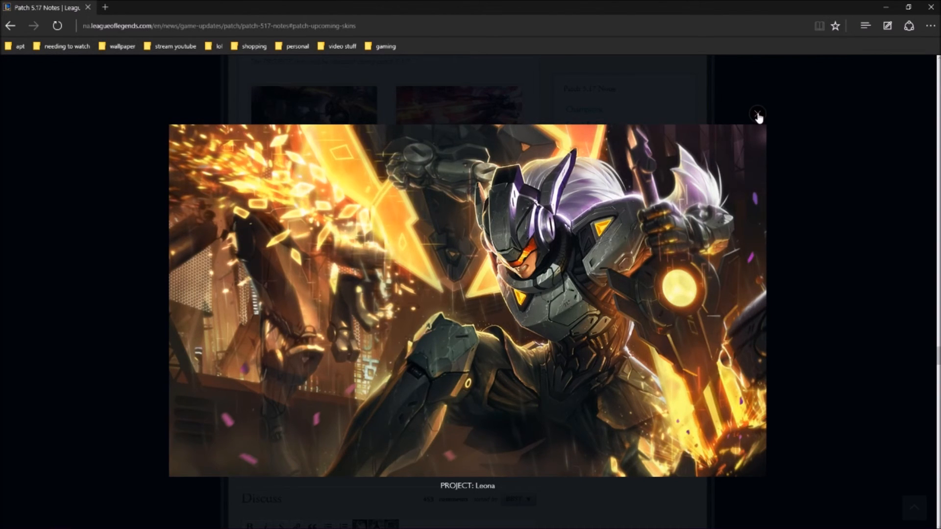
{"action": "left_click", "coordinate": [757, 113]}
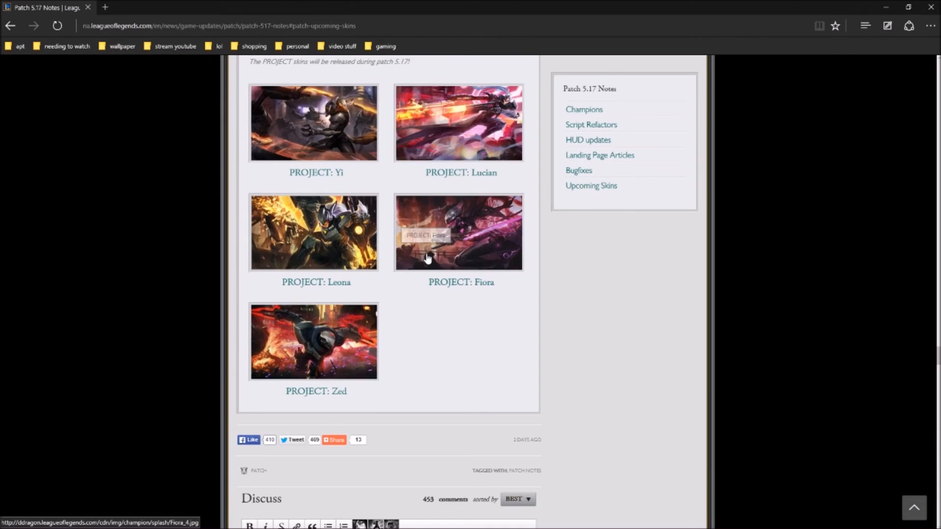
{"action": "left_click", "coordinate": [458, 233]}
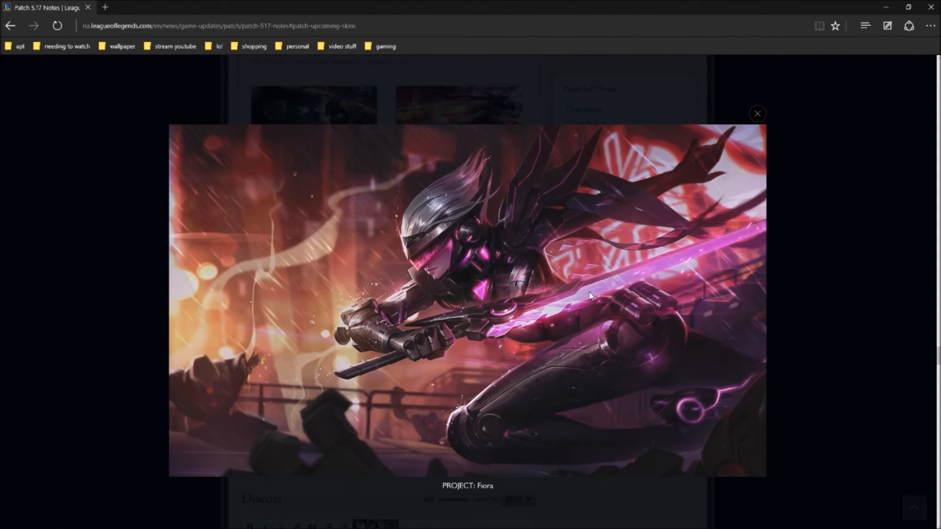
{"action": "mouse_move", "coordinate": [754, 156]}
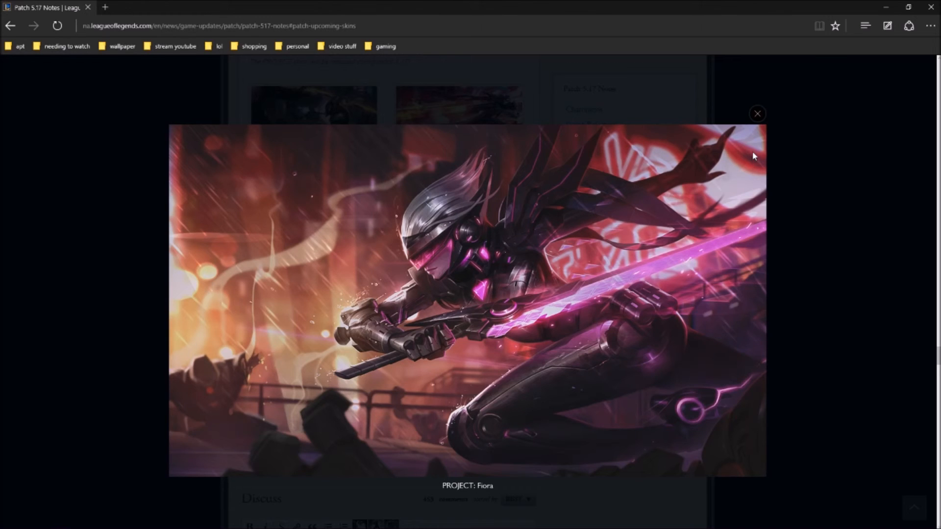
{"action": "mouse_move", "coordinate": [752, 150]}
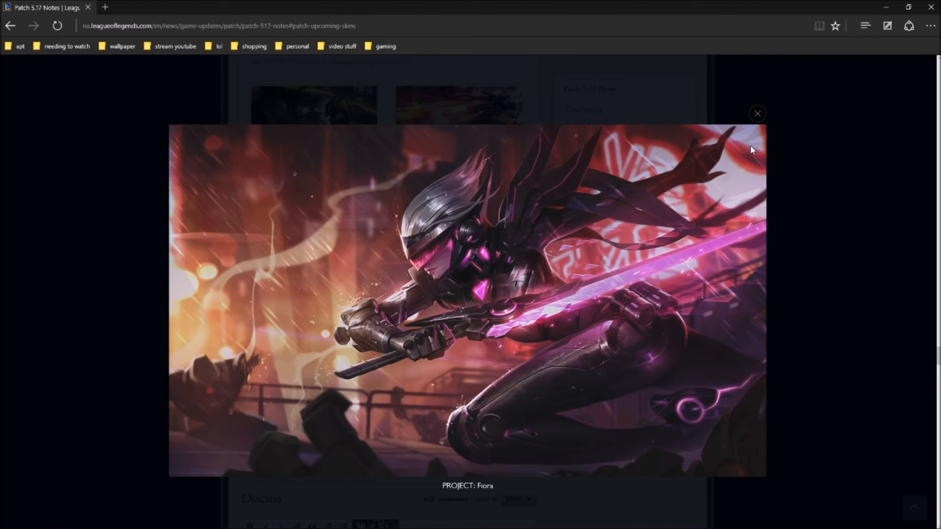
{"action": "mouse_move", "coordinate": [764, 116]}
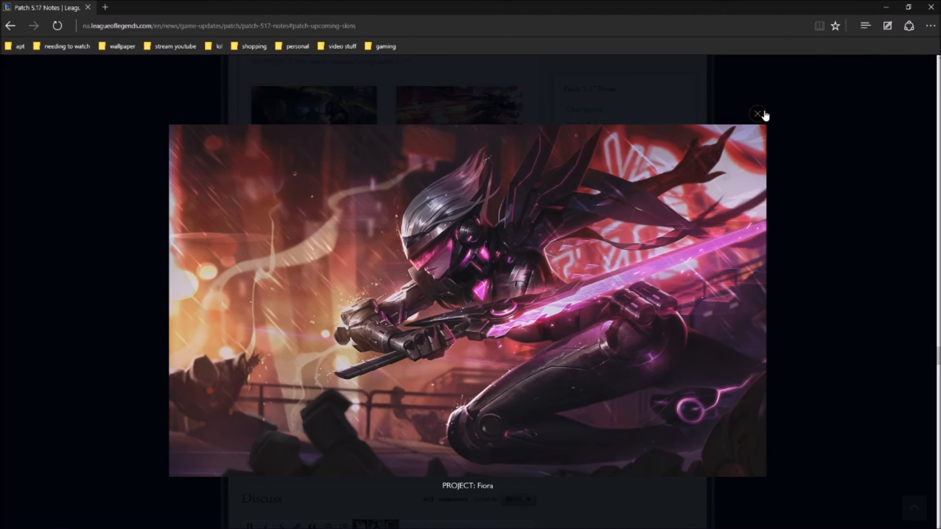
{"action": "left_click", "coordinate": [758, 115]}
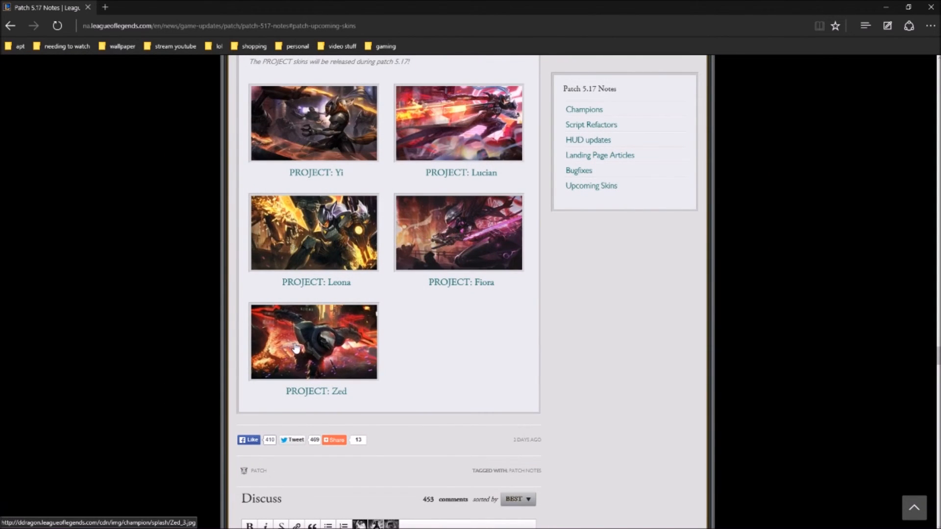
Enlarge the PROJECT: Zed thumbnail into its full-size splash art lightbox
{"action": "left_click", "coordinate": [313, 341]}
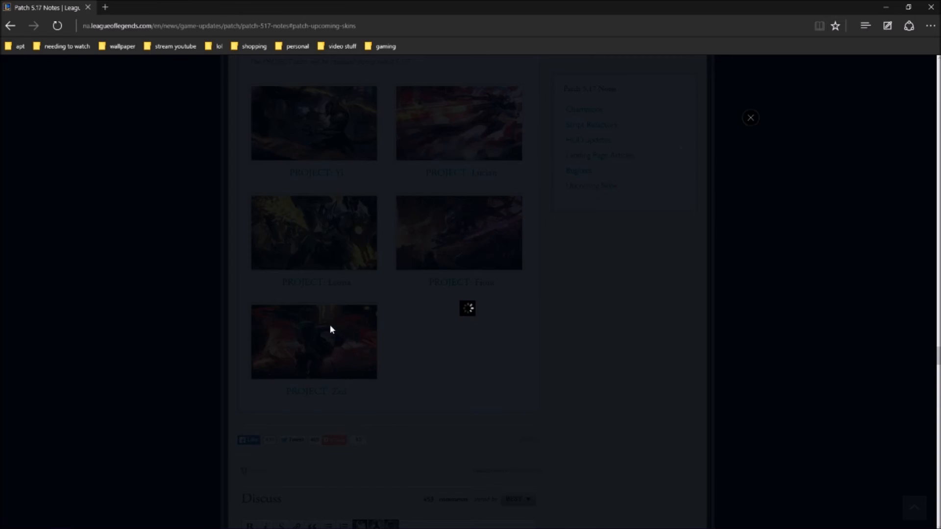
{"action": "left_click", "coordinate": [313, 342]}
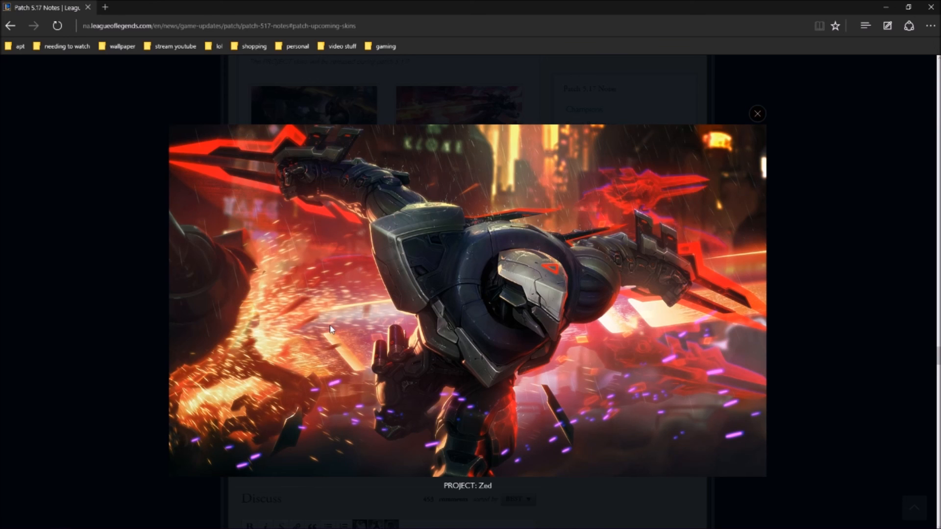
{"action": "mouse_move", "coordinate": [88, 13]}
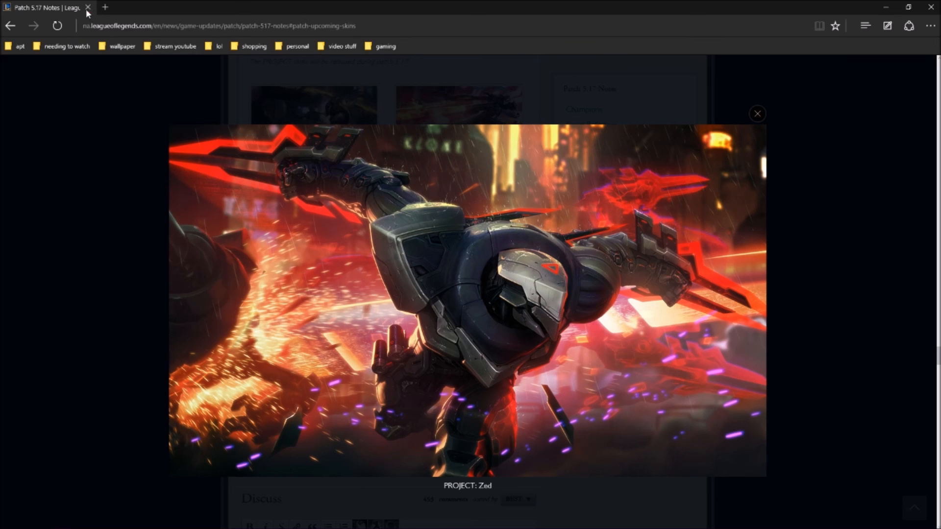